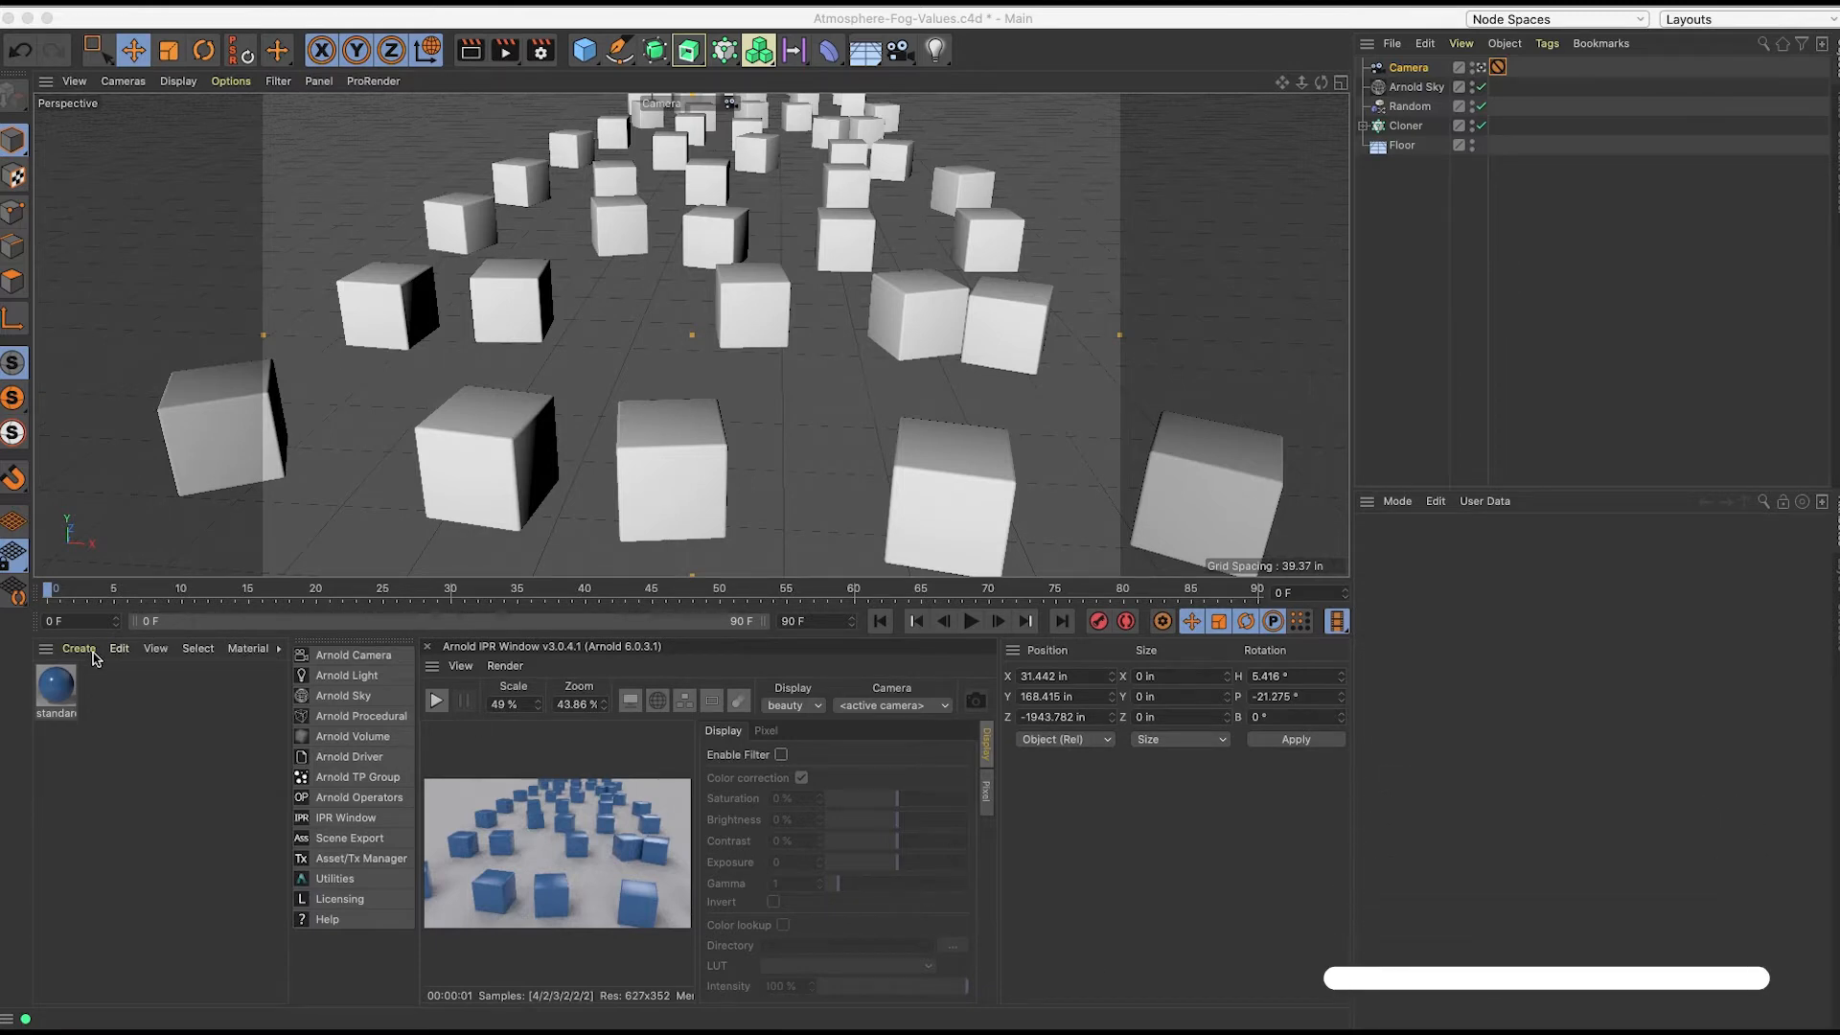
# - Create an Arnold fog volume material via Create > Arnold > Volume > Atmosphere
pyautogui.click(78, 647)
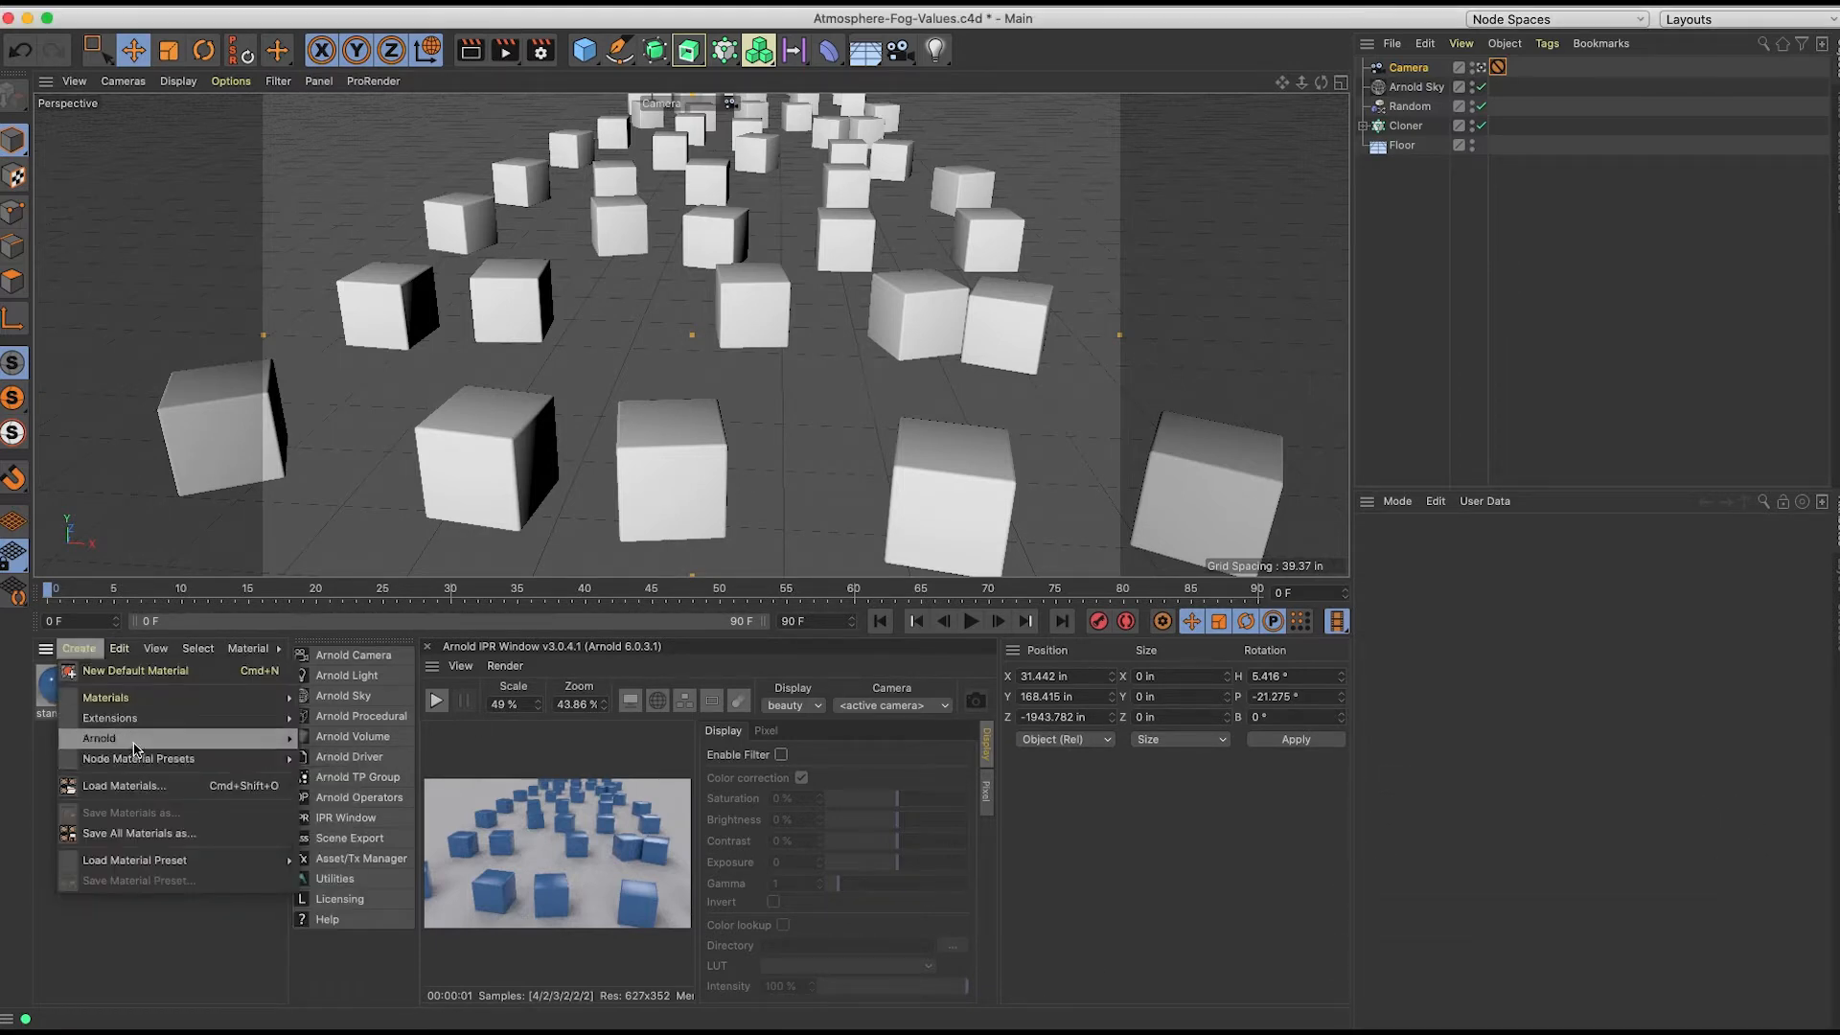
pyautogui.moveTo(318, 797)
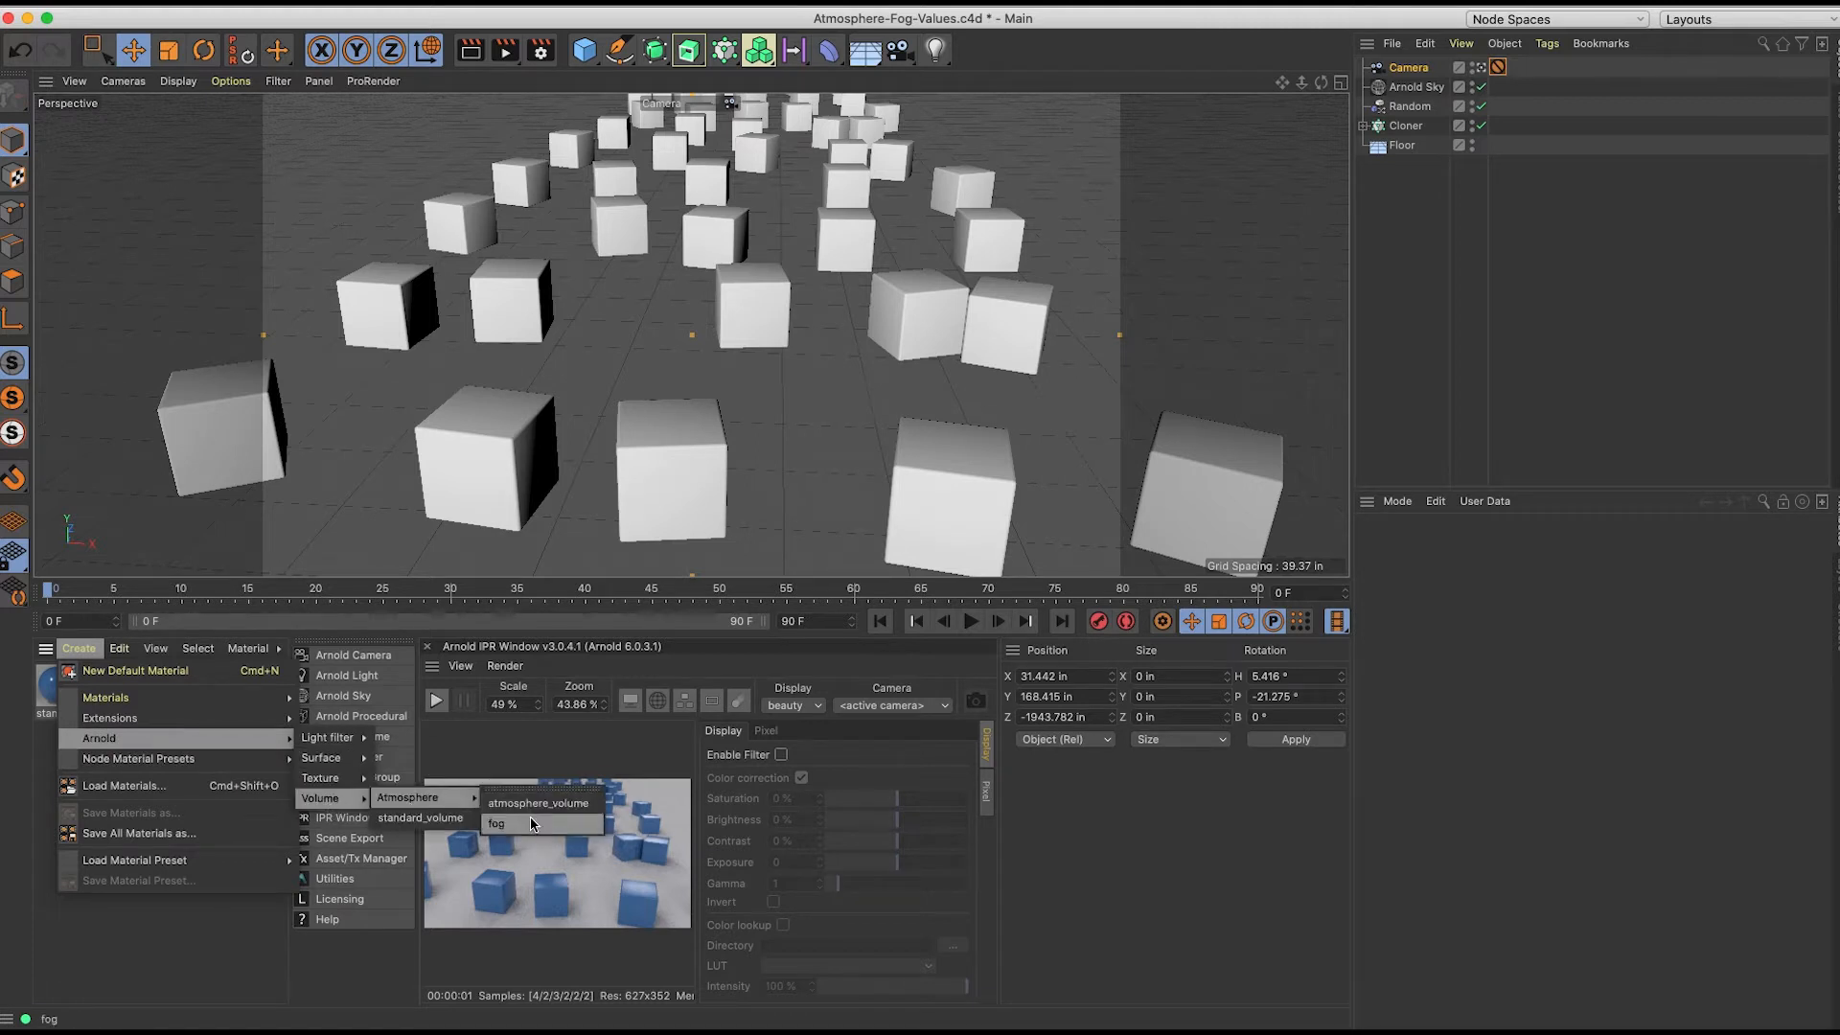
pyautogui.click(496, 822)
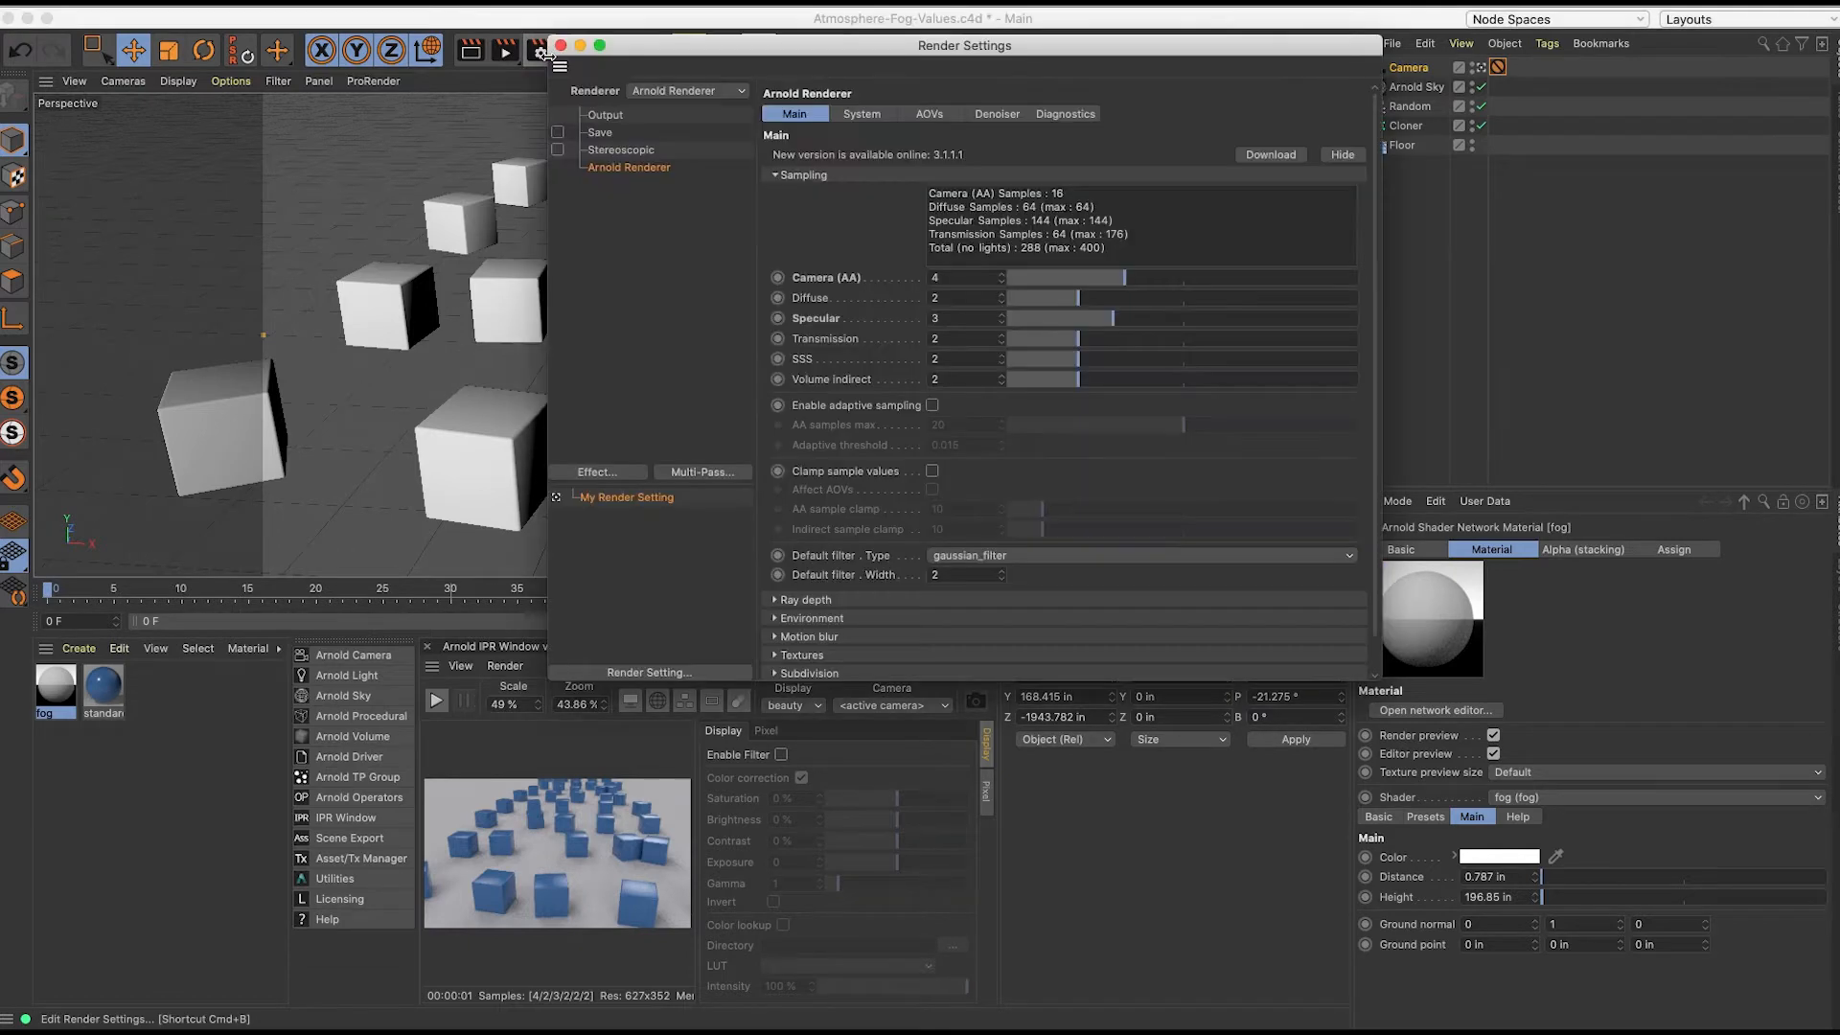
# - Assign the fog material to the Arnold Environment's Atmosphere field and close Render Settings
pyautogui.click(809, 619)
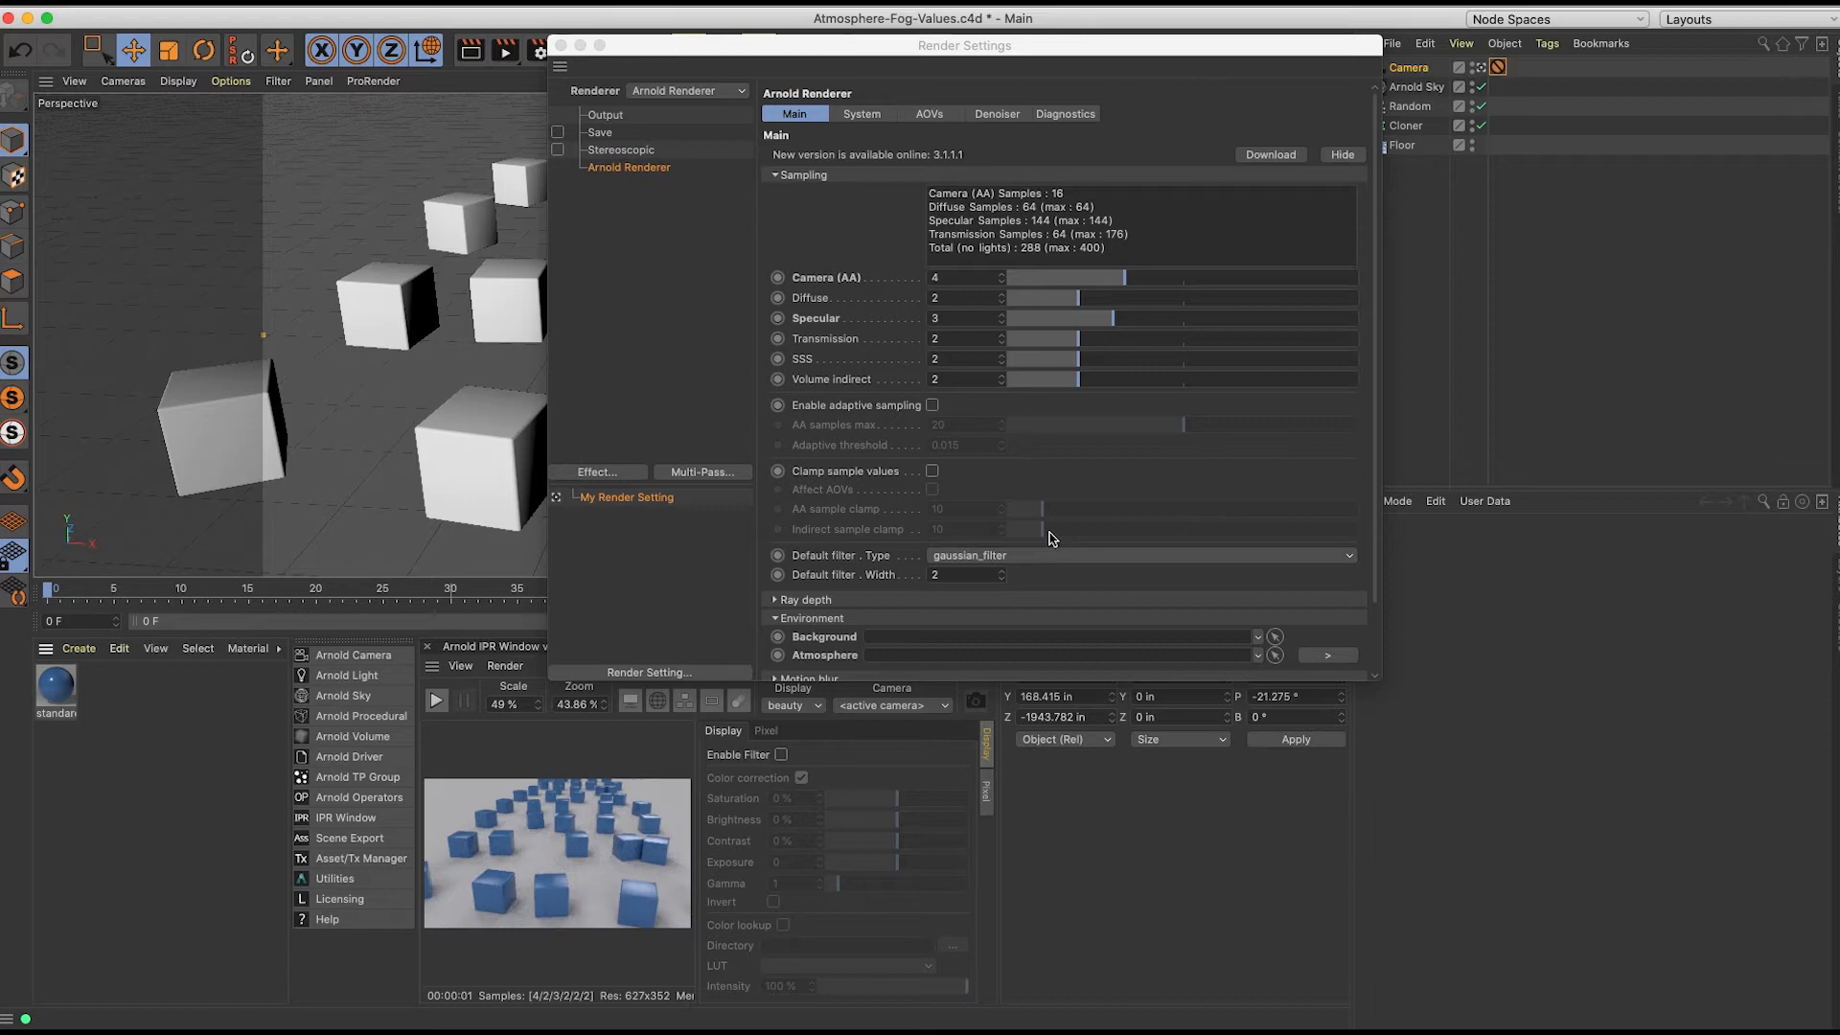
pyautogui.moveTo(1342, 661)
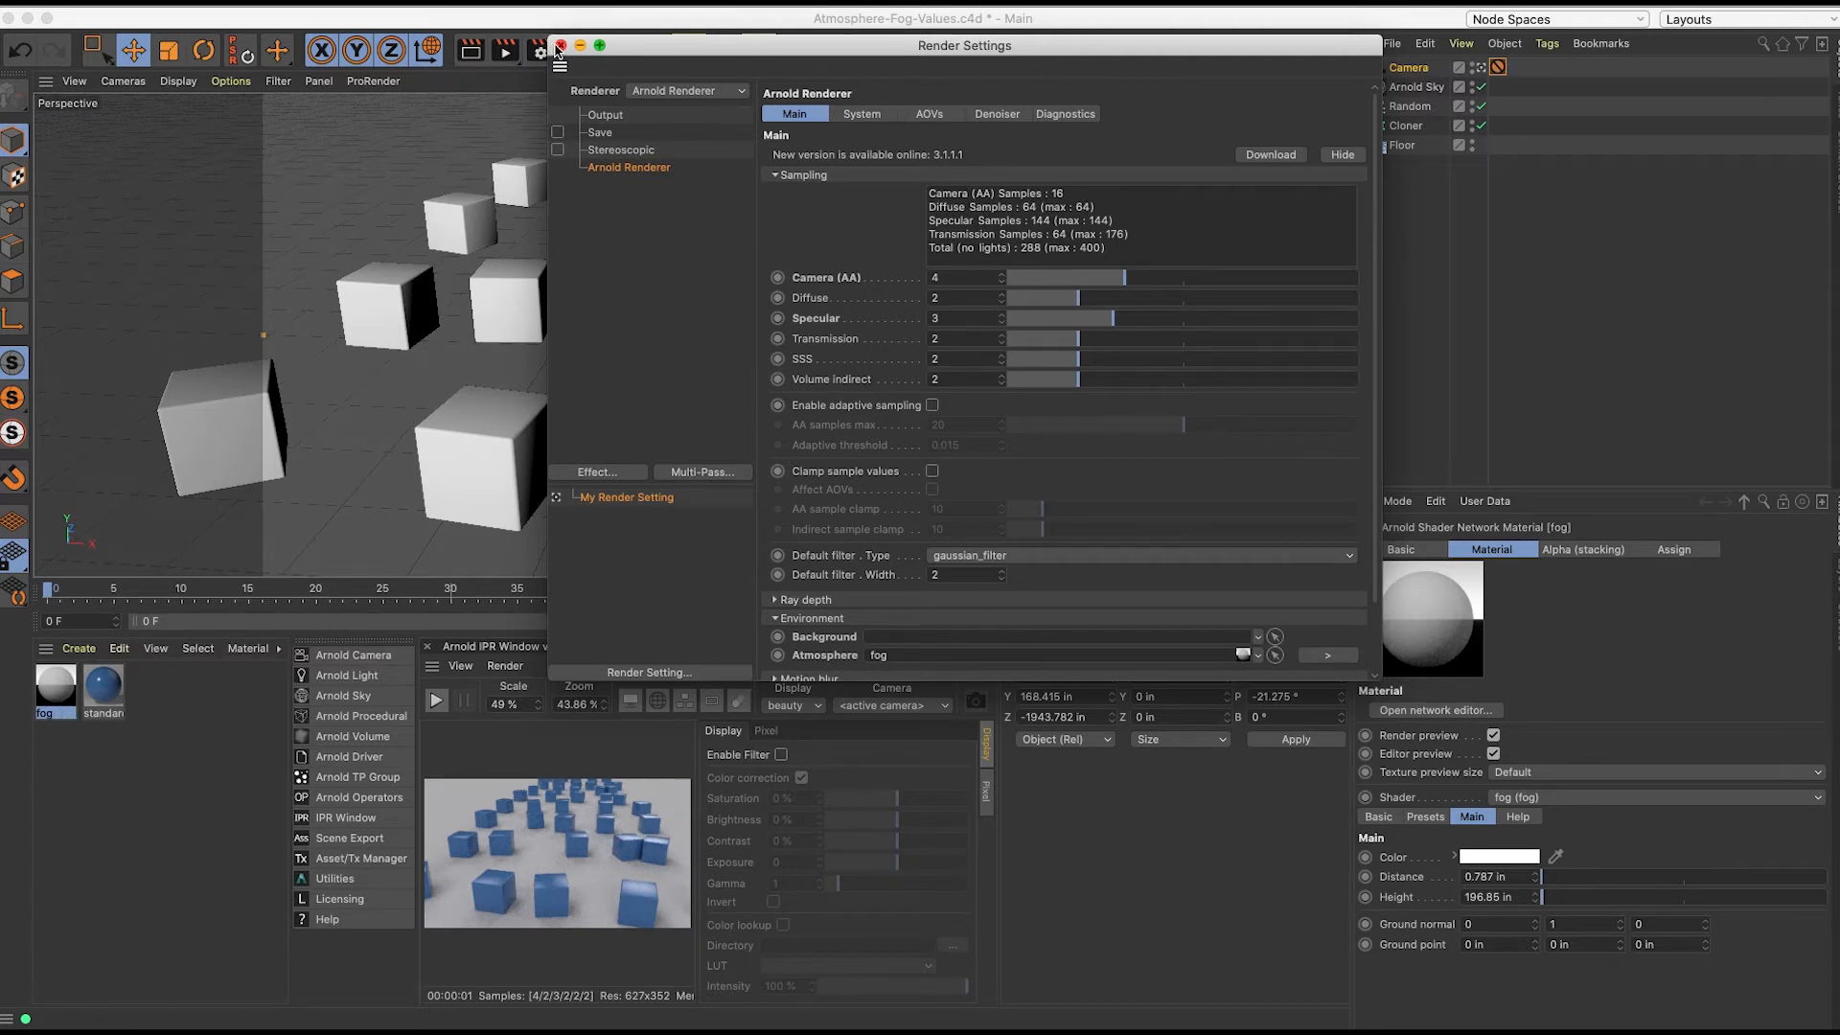
pyautogui.click(560, 44)
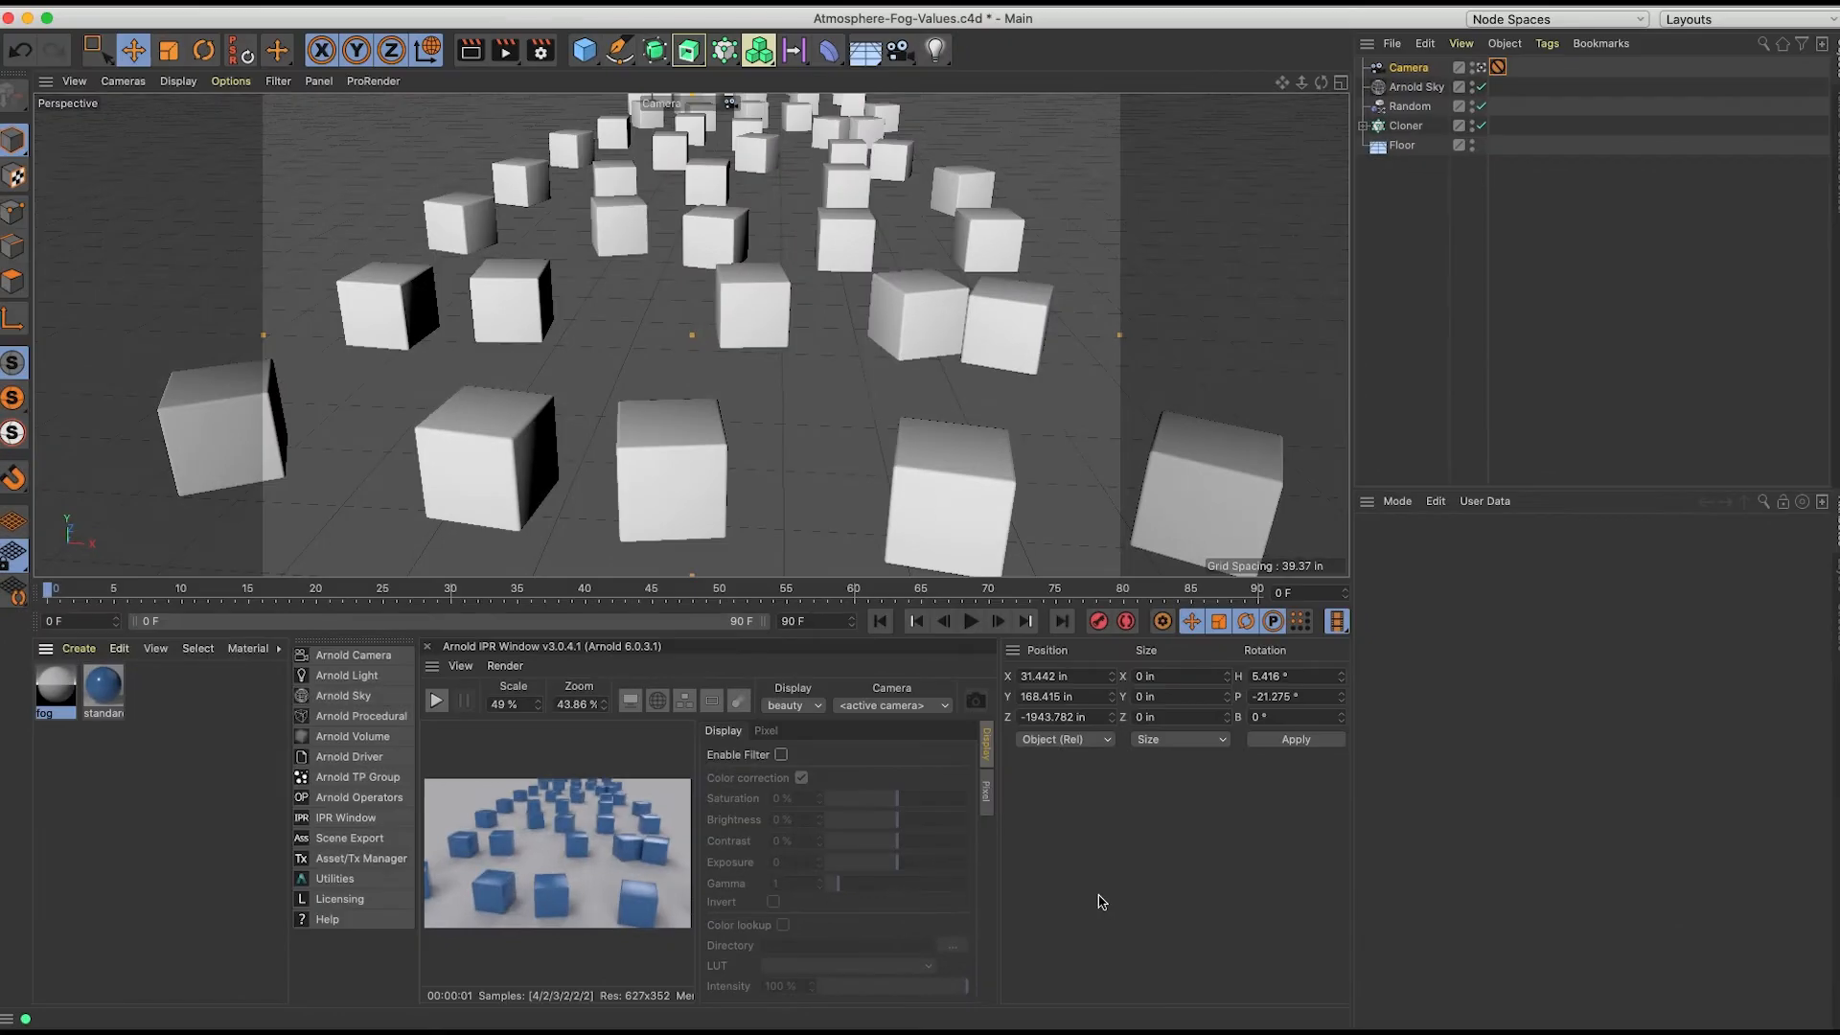
pyautogui.moveTo(54, 817)
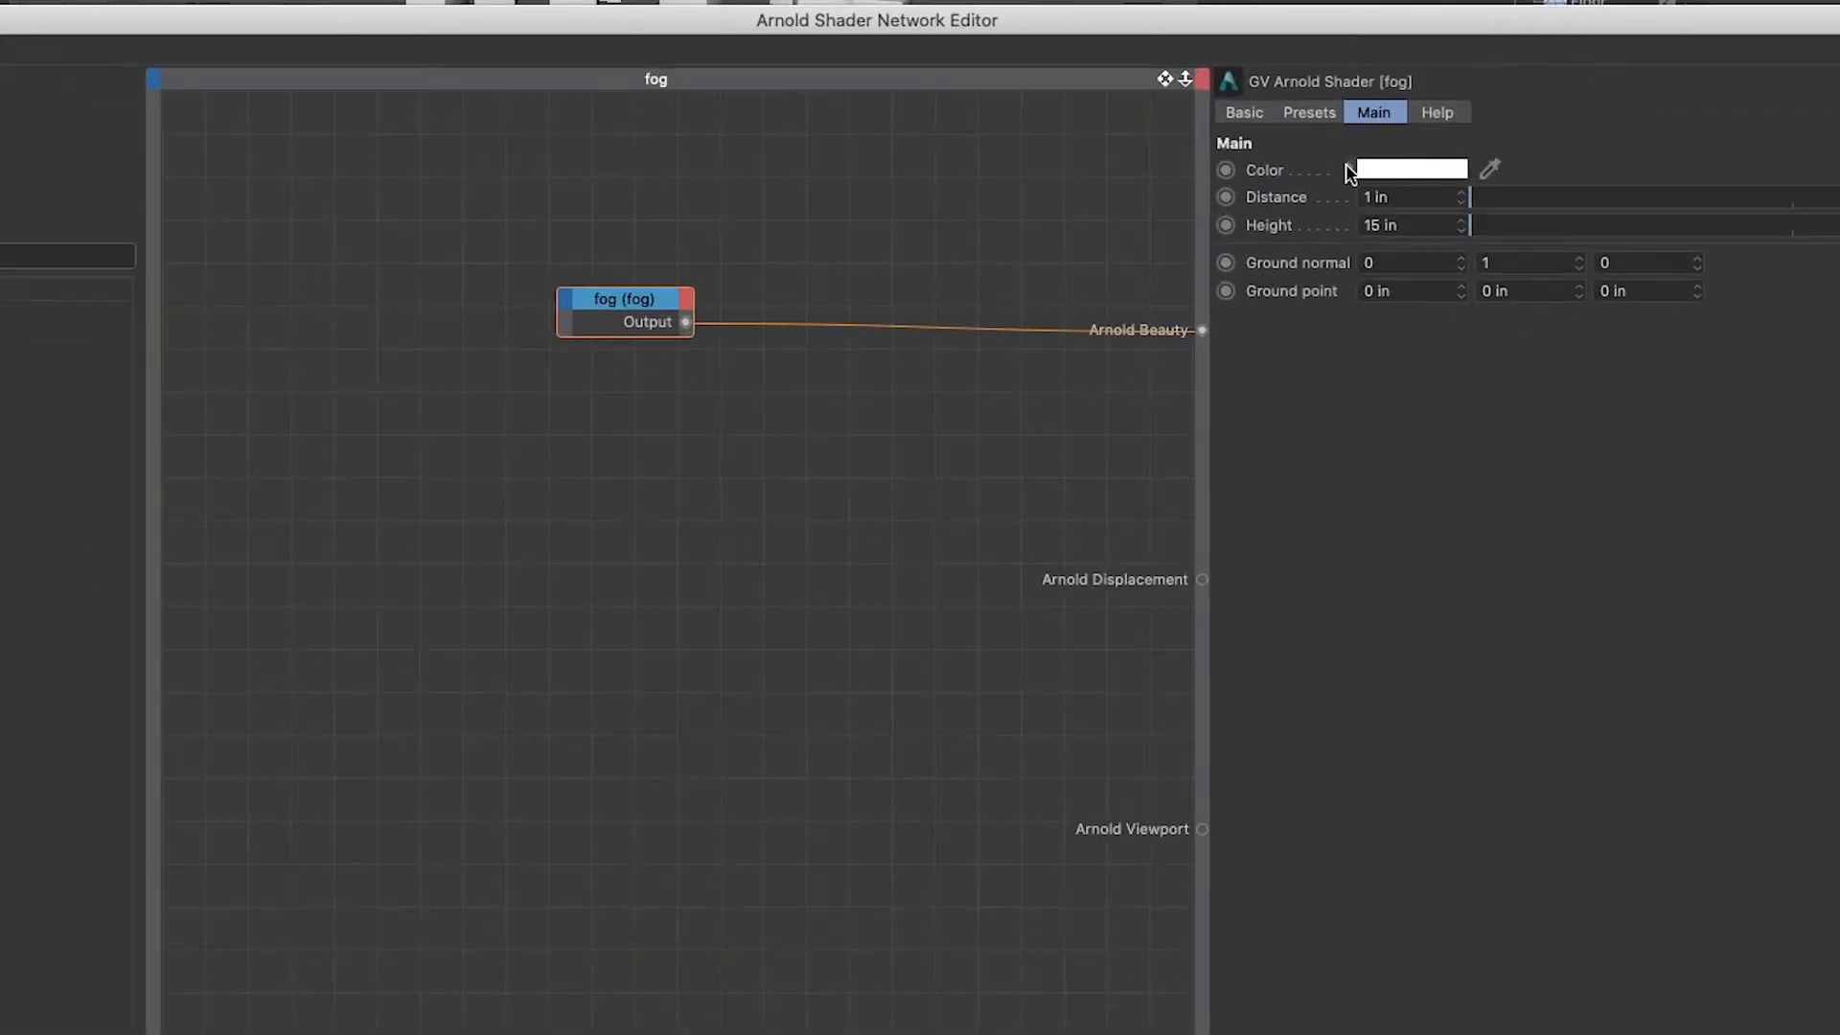
pyautogui.moveTo(1333, 159)
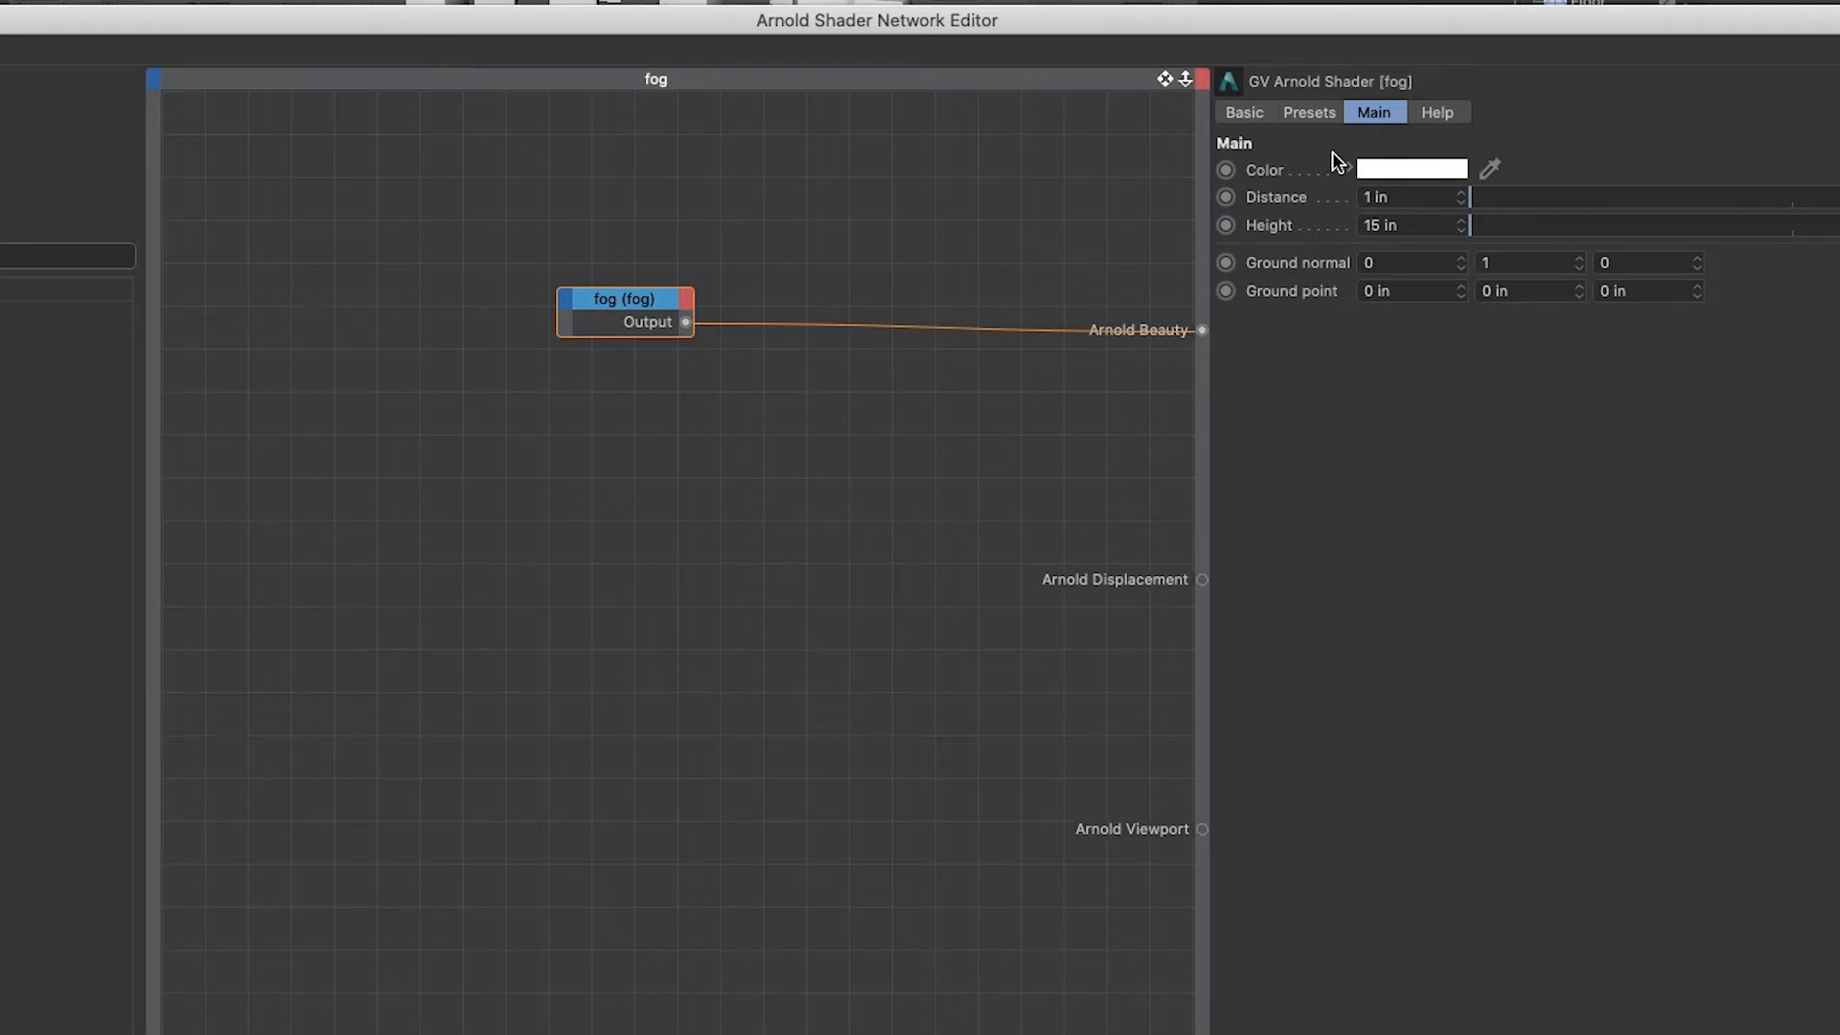
pyautogui.moveTo(1287, 205)
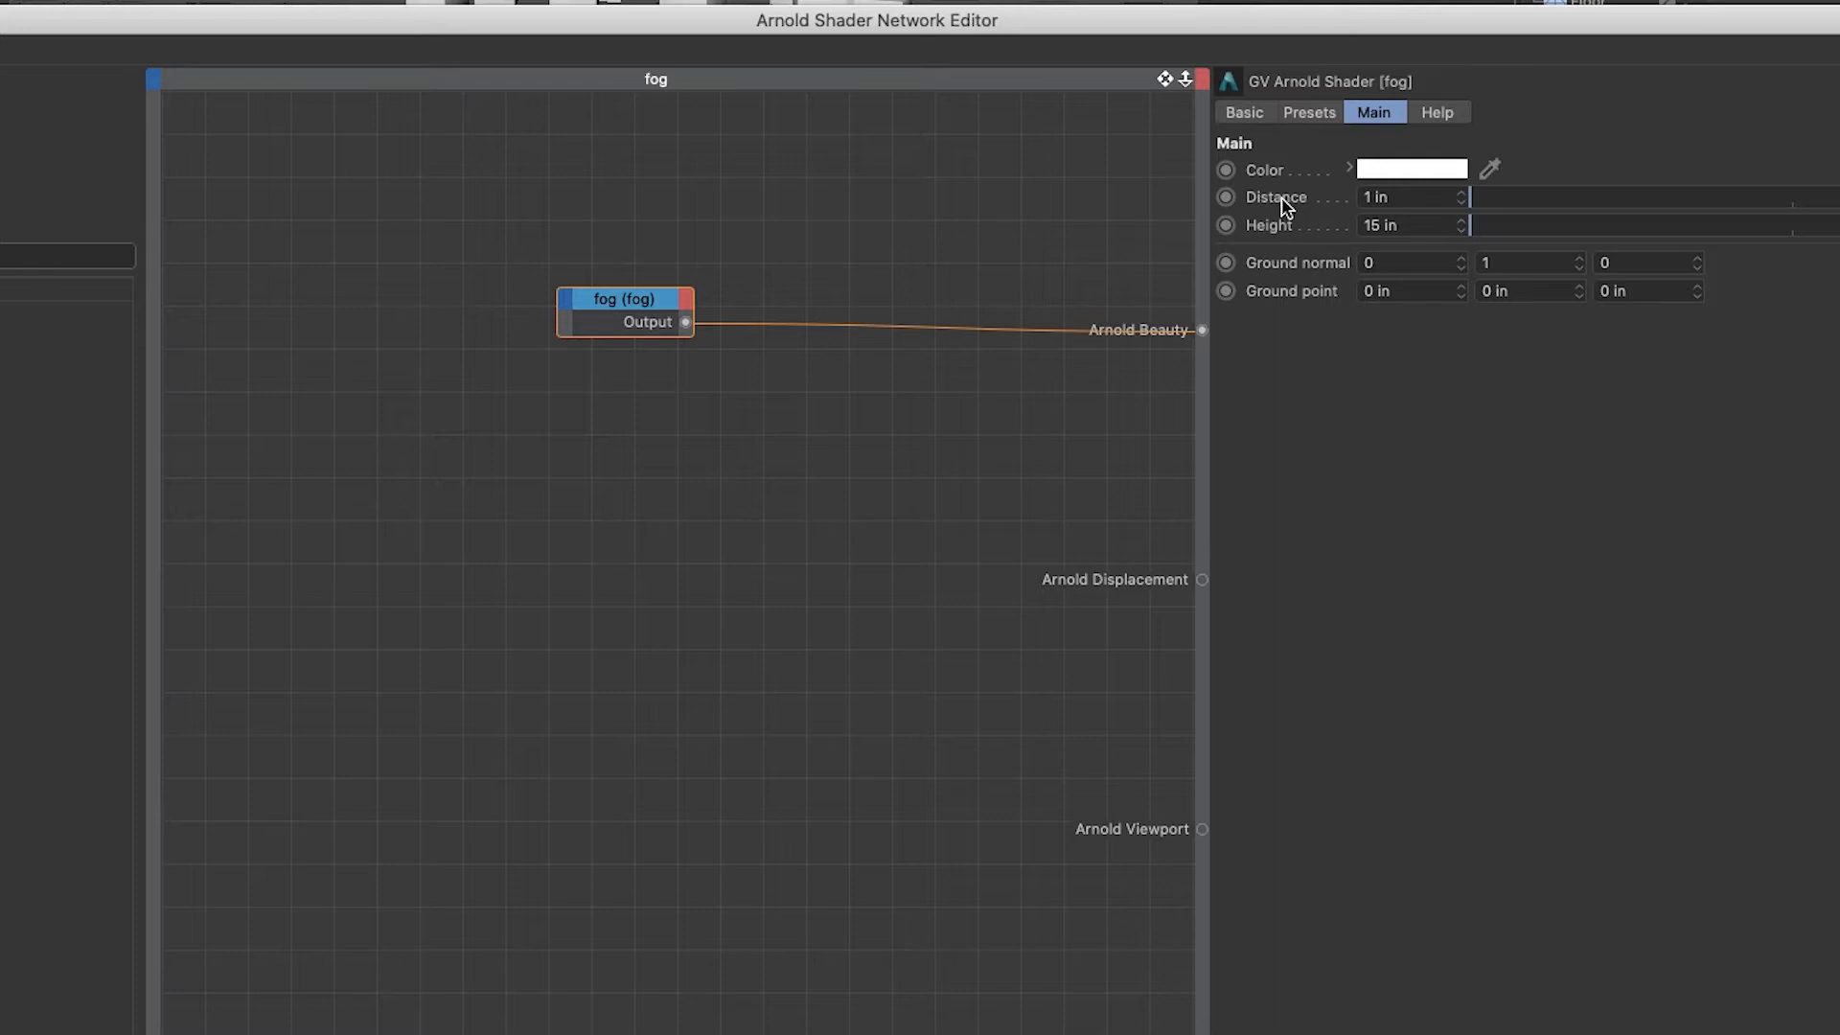
pyautogui.moveTo(1284, 216)
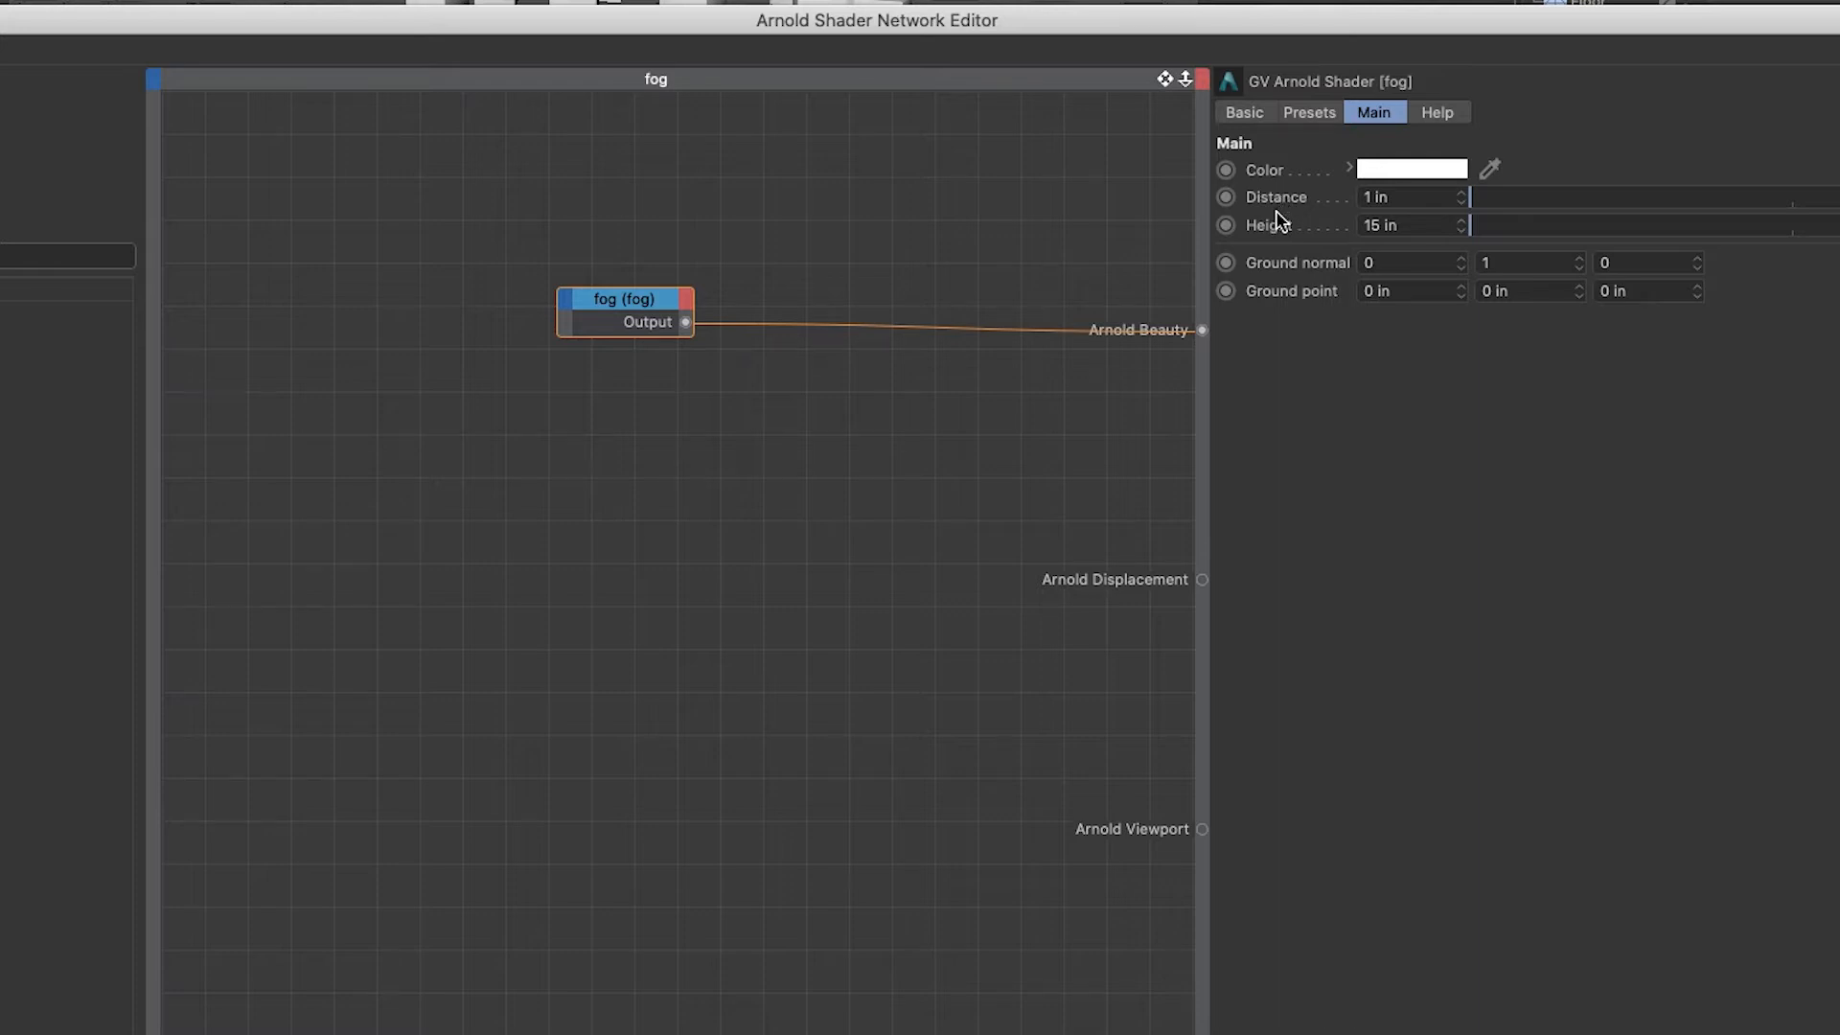
pyautogui.moveTo(1277, 224)
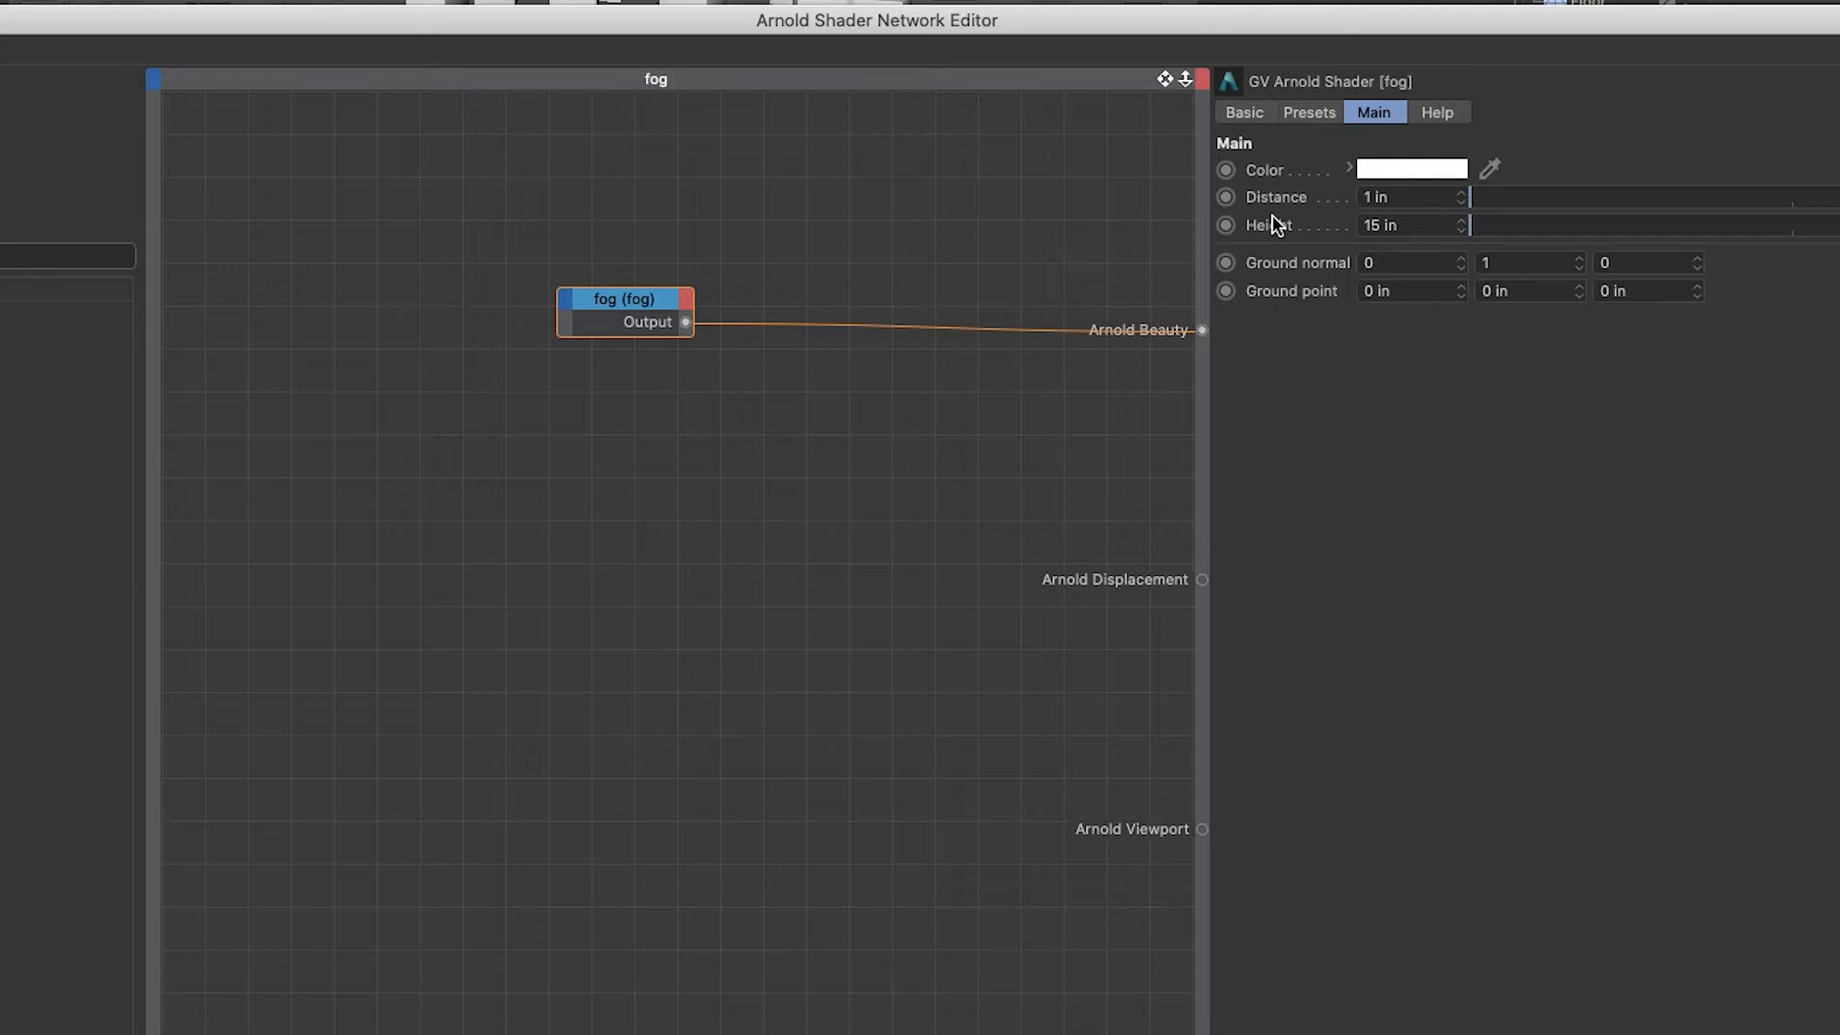
pyautogui.moveTo(1466, 431)
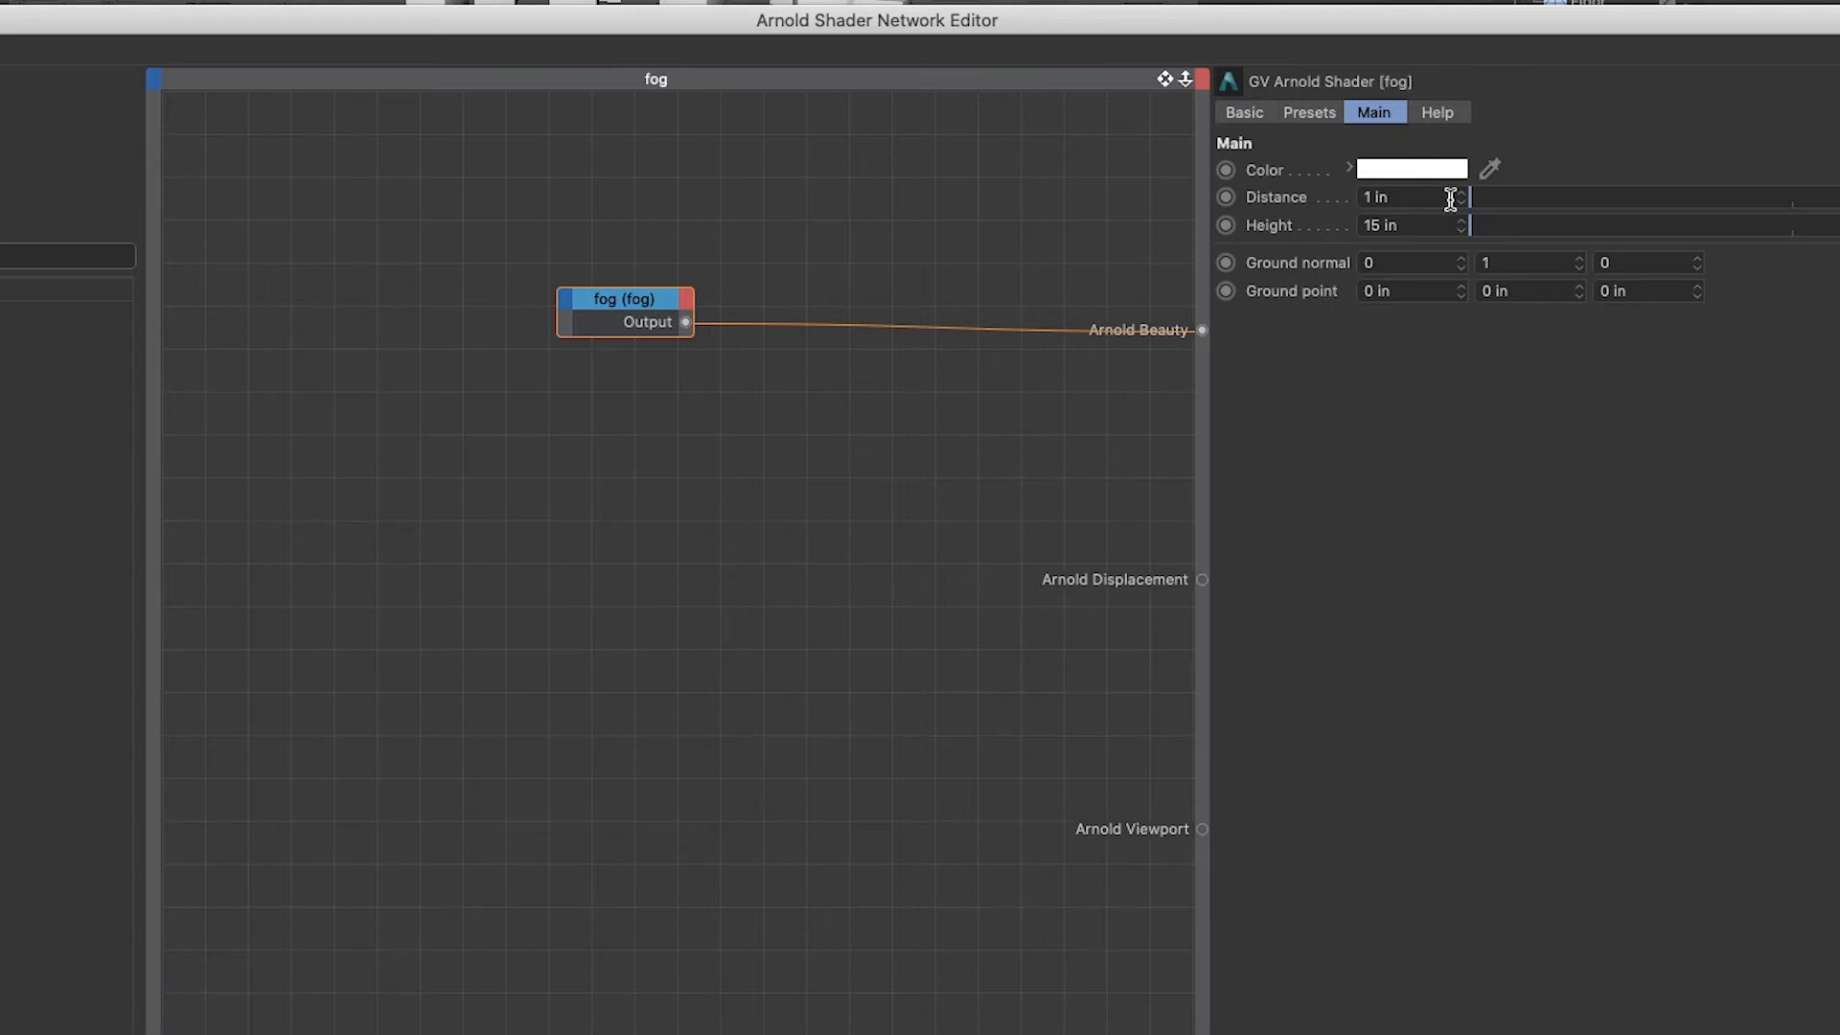
pyautogui.moveTo(1311, 205)
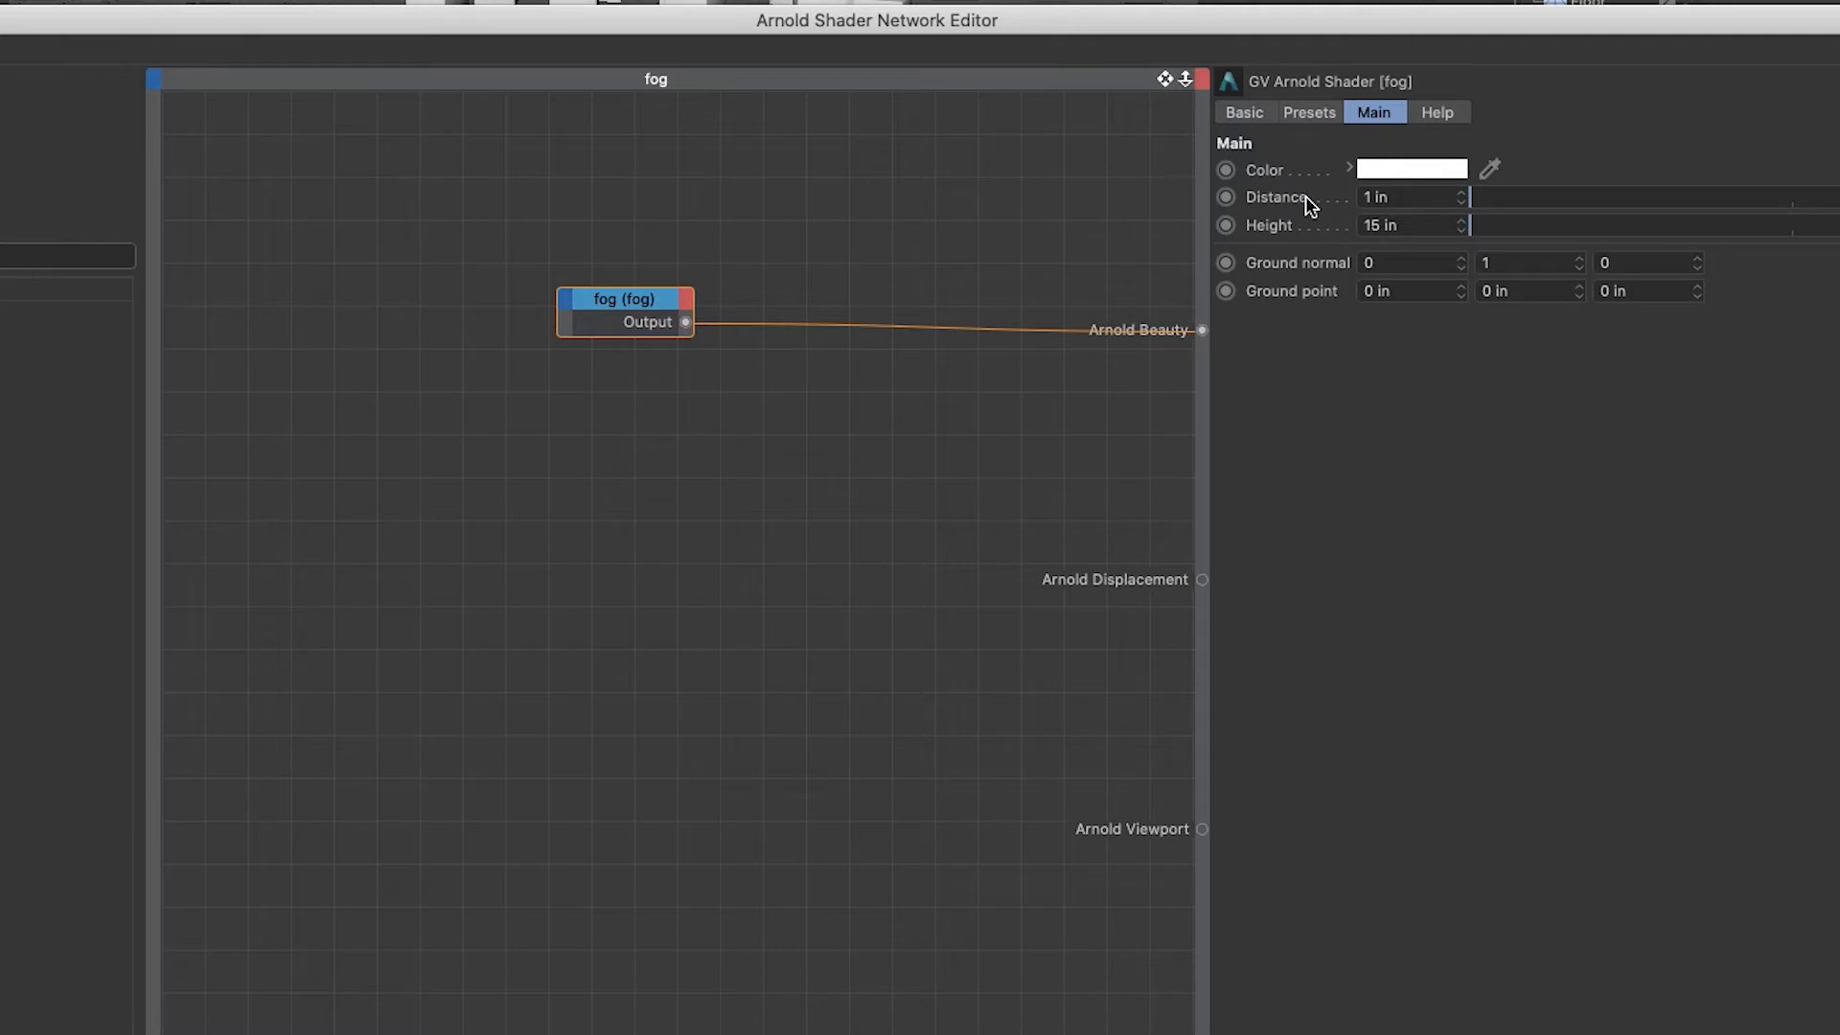
pyautogui.moveTo(1324, 276)
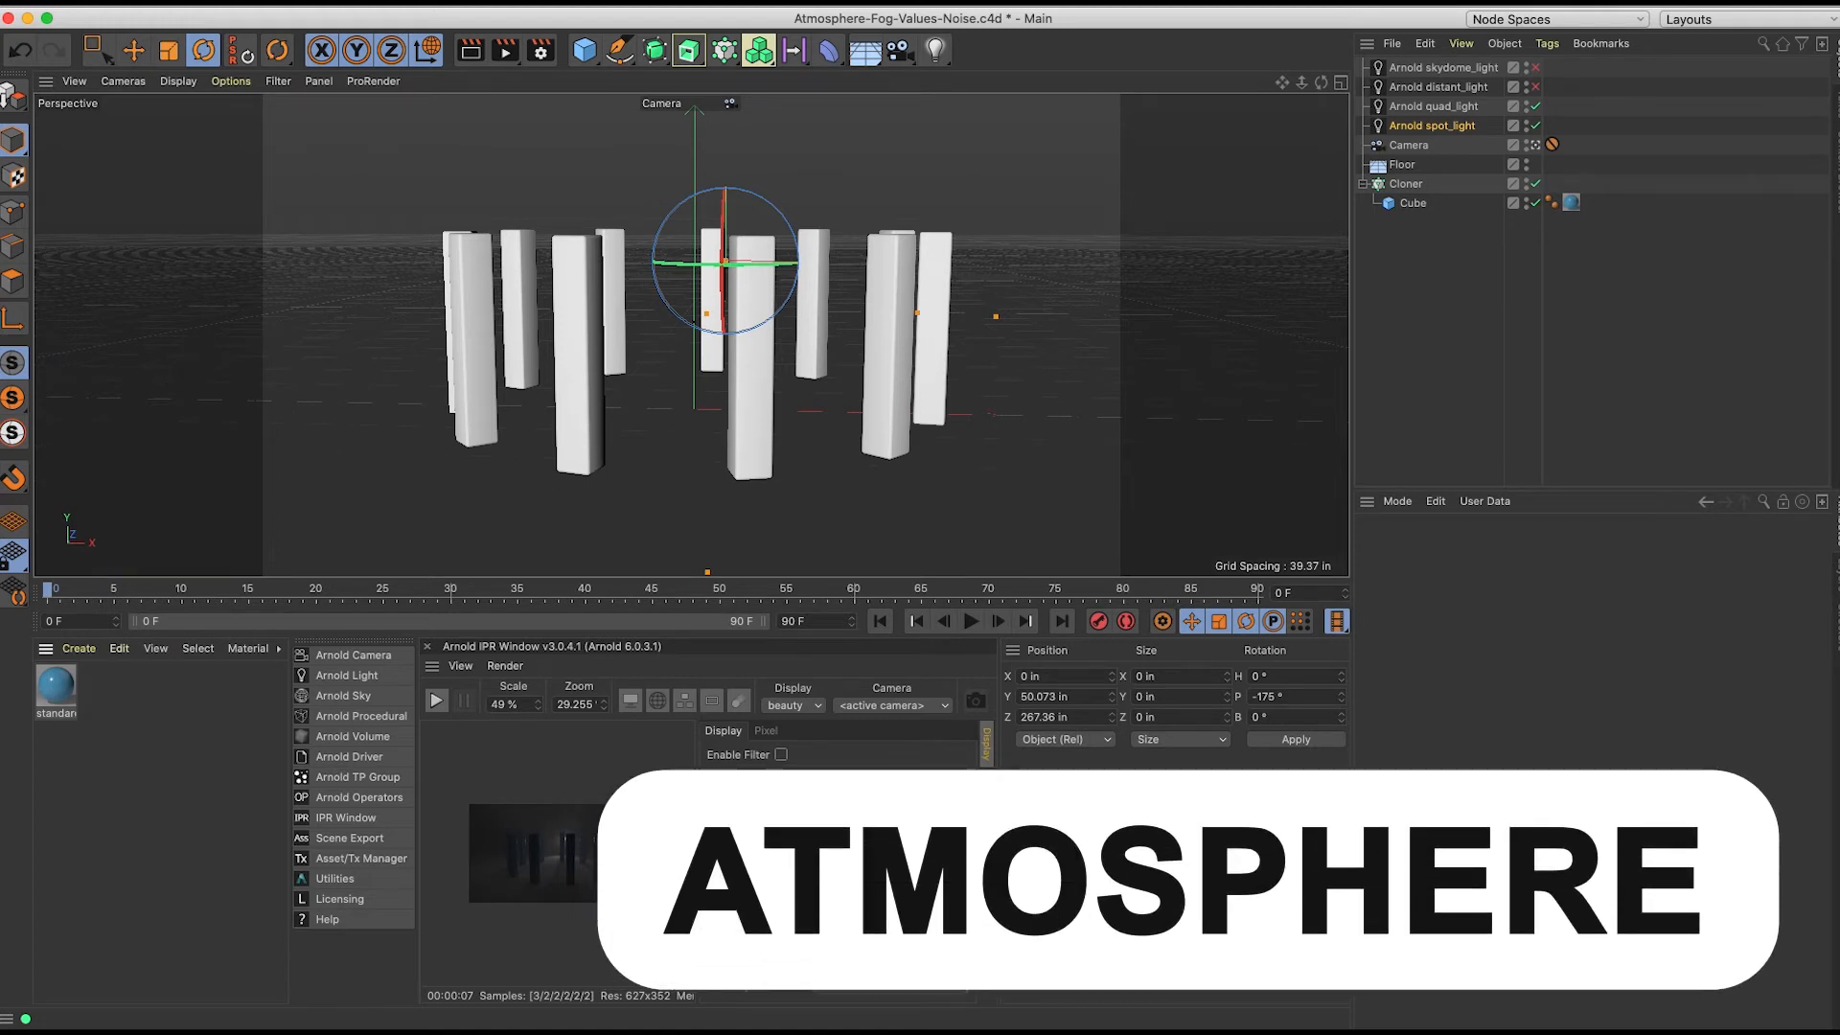
# - Create an atmosphere_volume from the Arnold Environment's Atmosphere arrow button
pyautogui.click(800, 776)
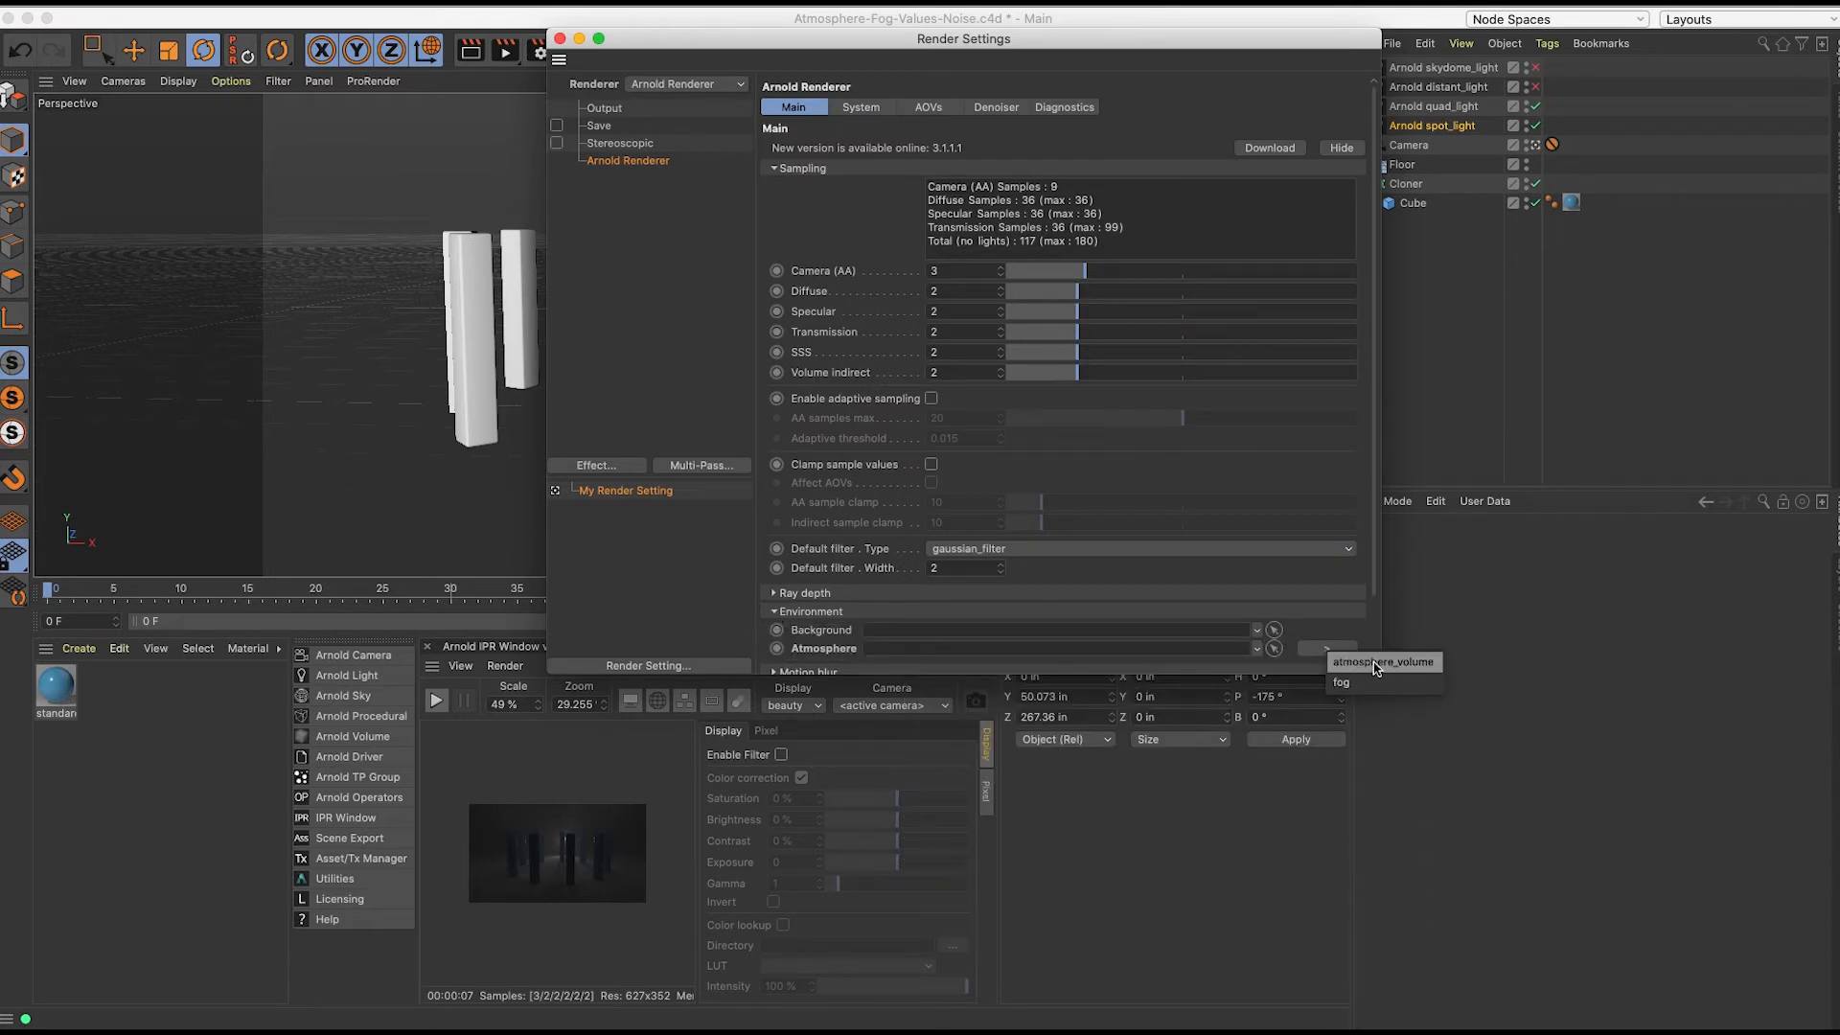
pyautogui.click(1381, 661)
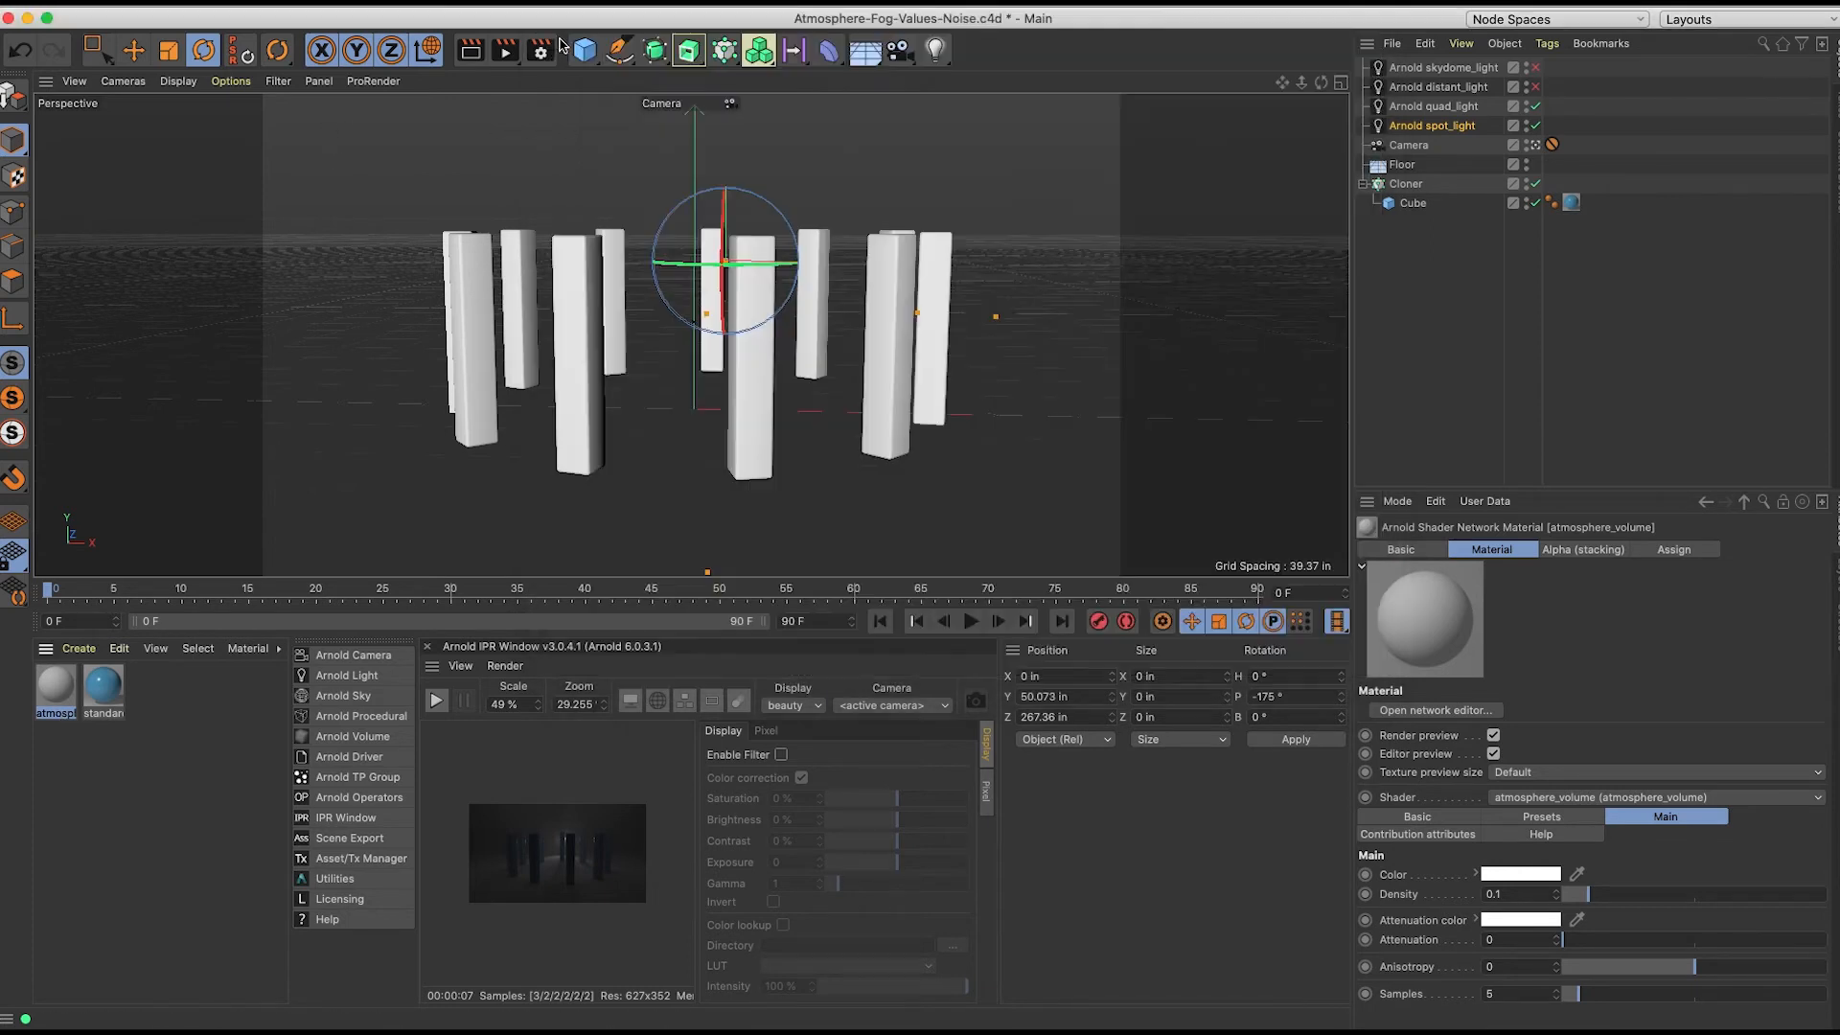
pyautogui.moveTo(504, 50)
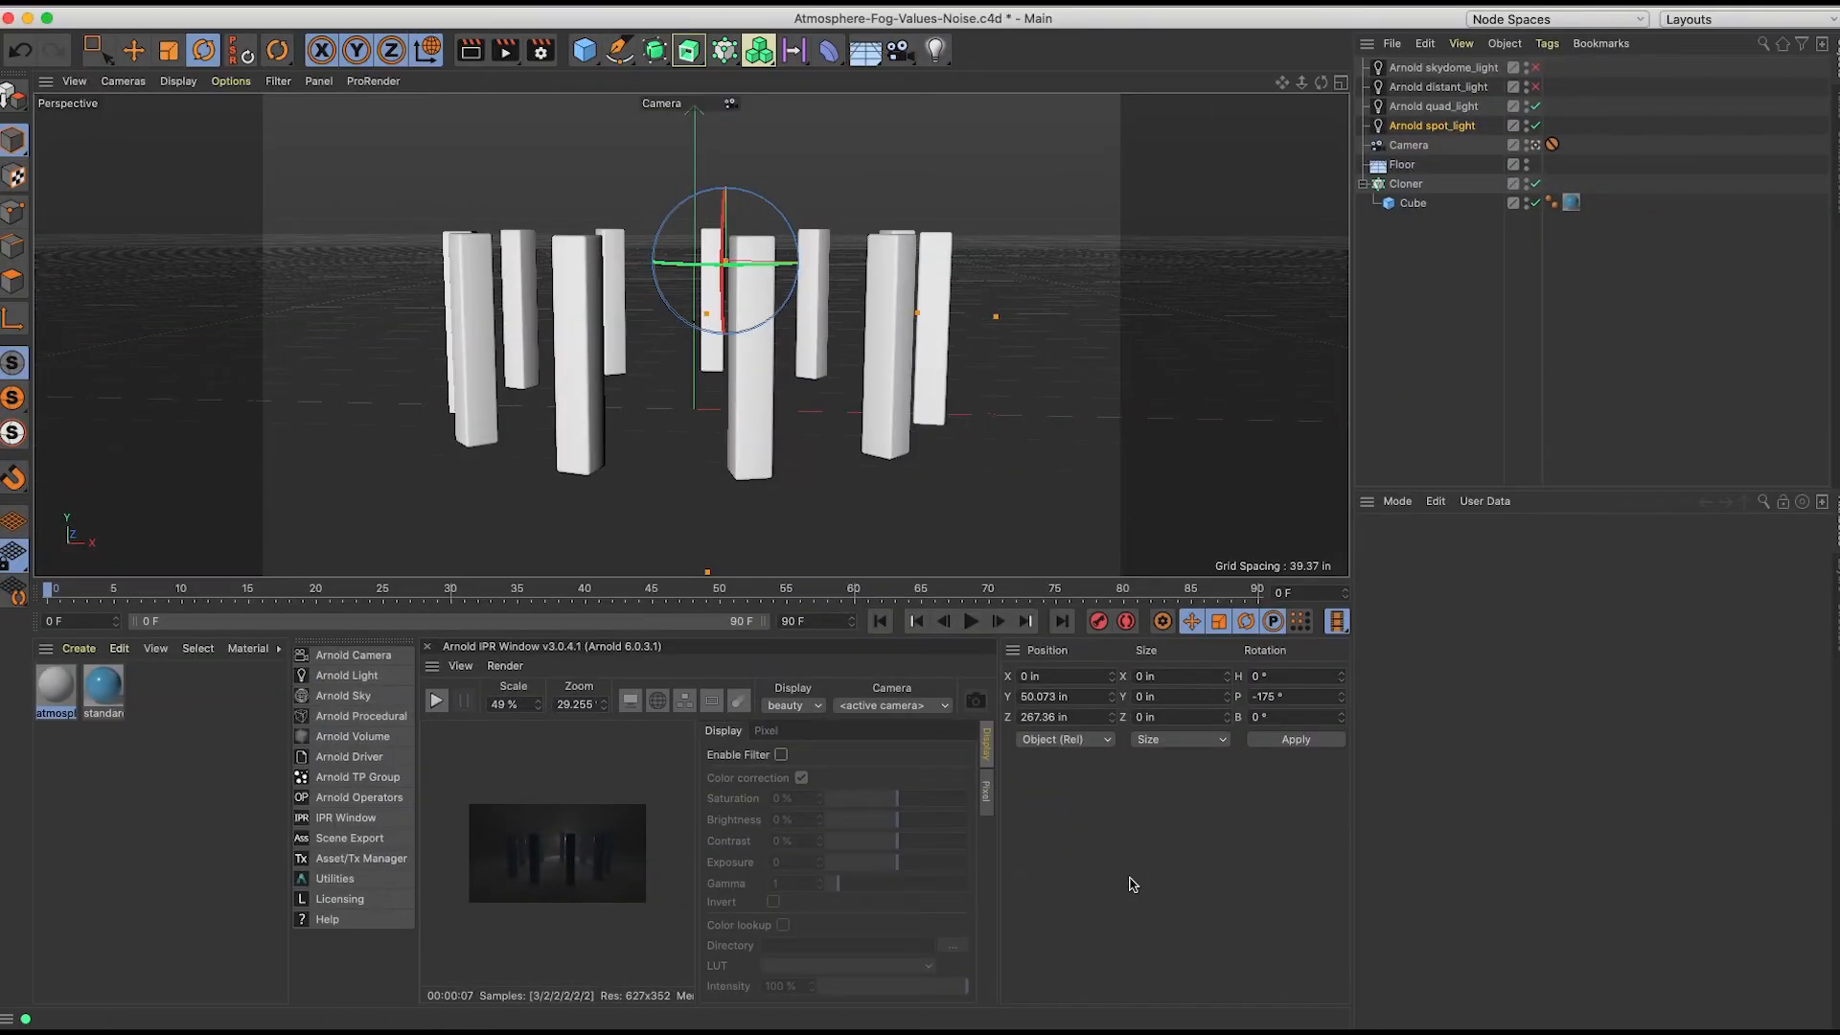
pyautogui.moveTo(1070, 891)
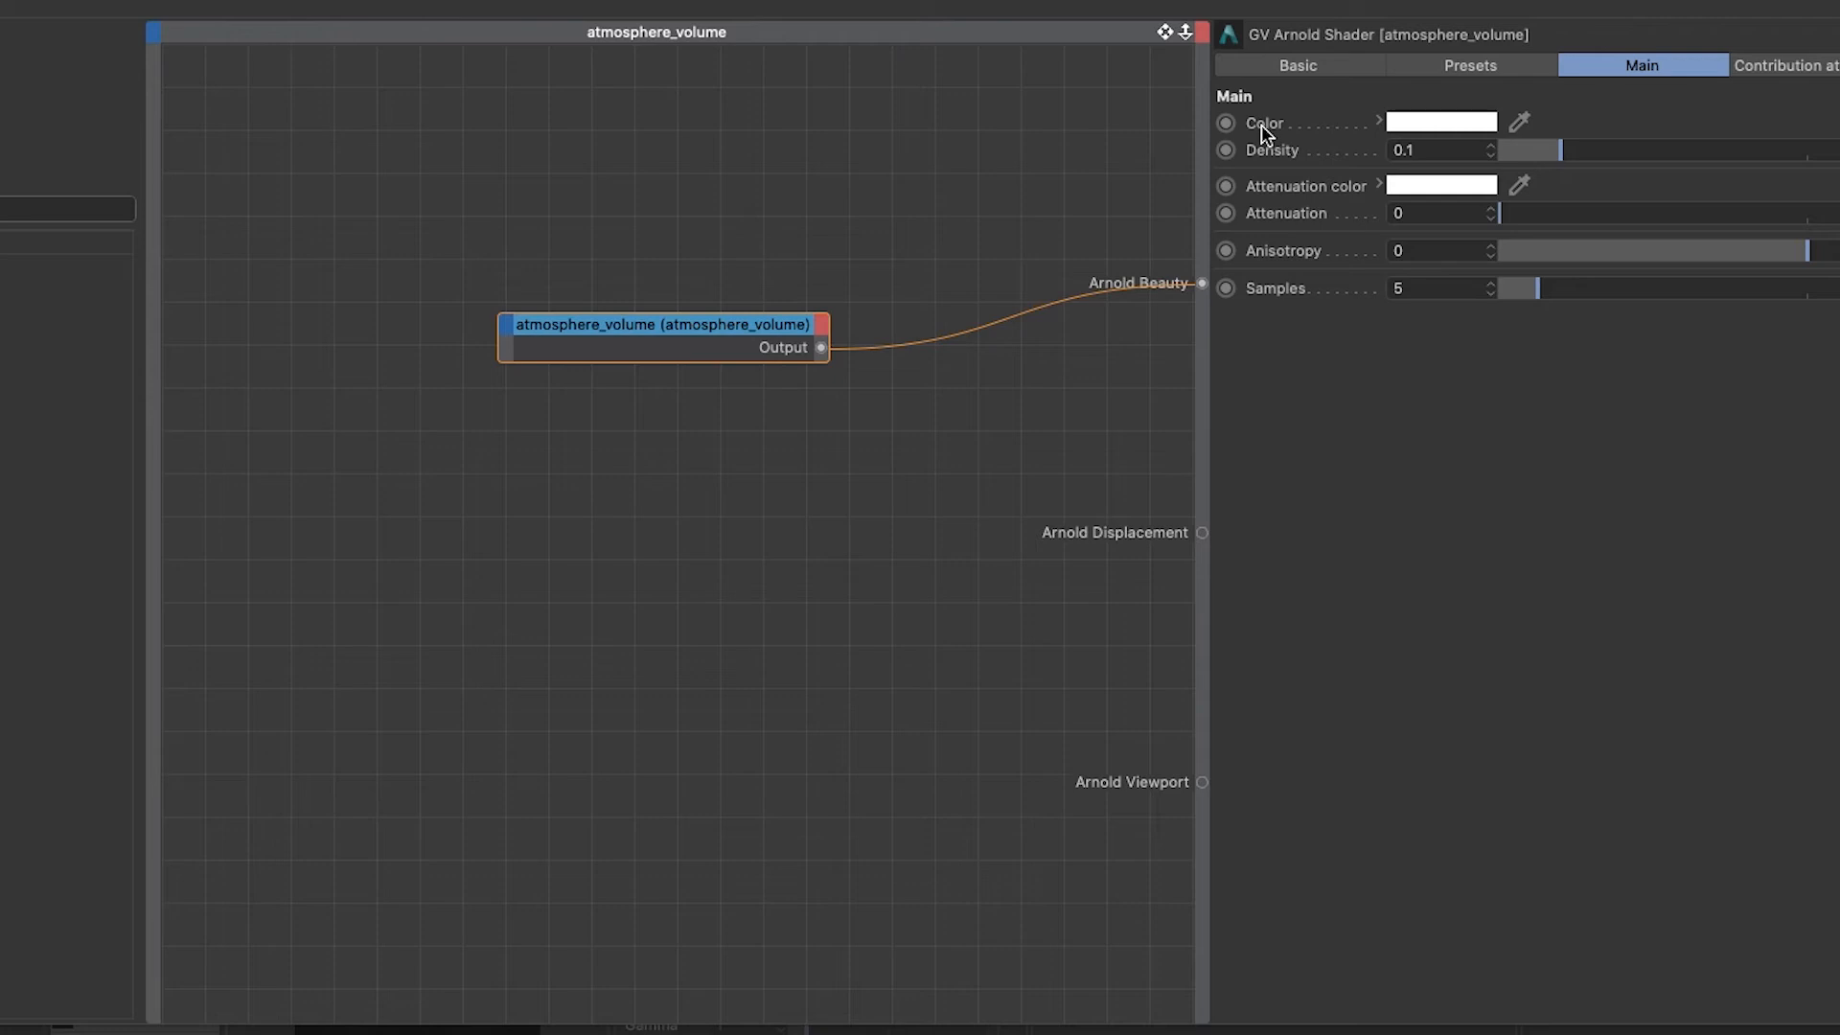
pyautogui.moveTo(1269, 170)
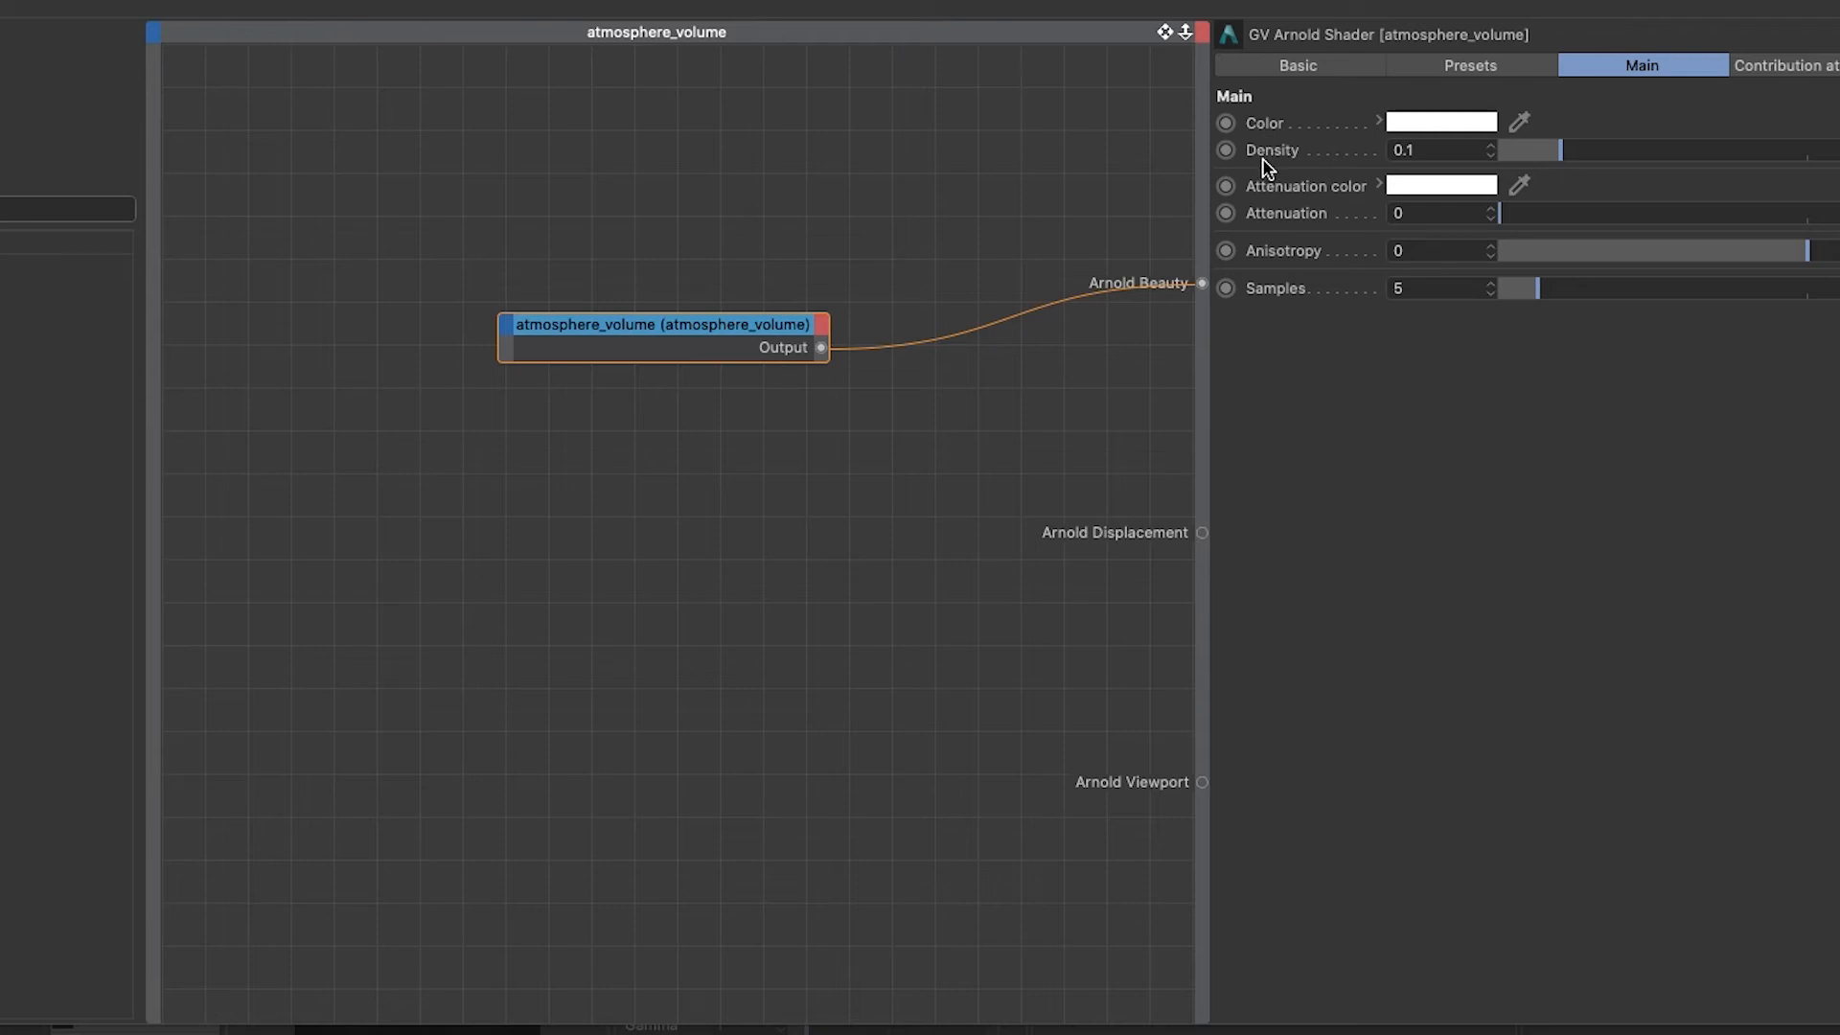
pyautogui.moveTo(1263, 230)
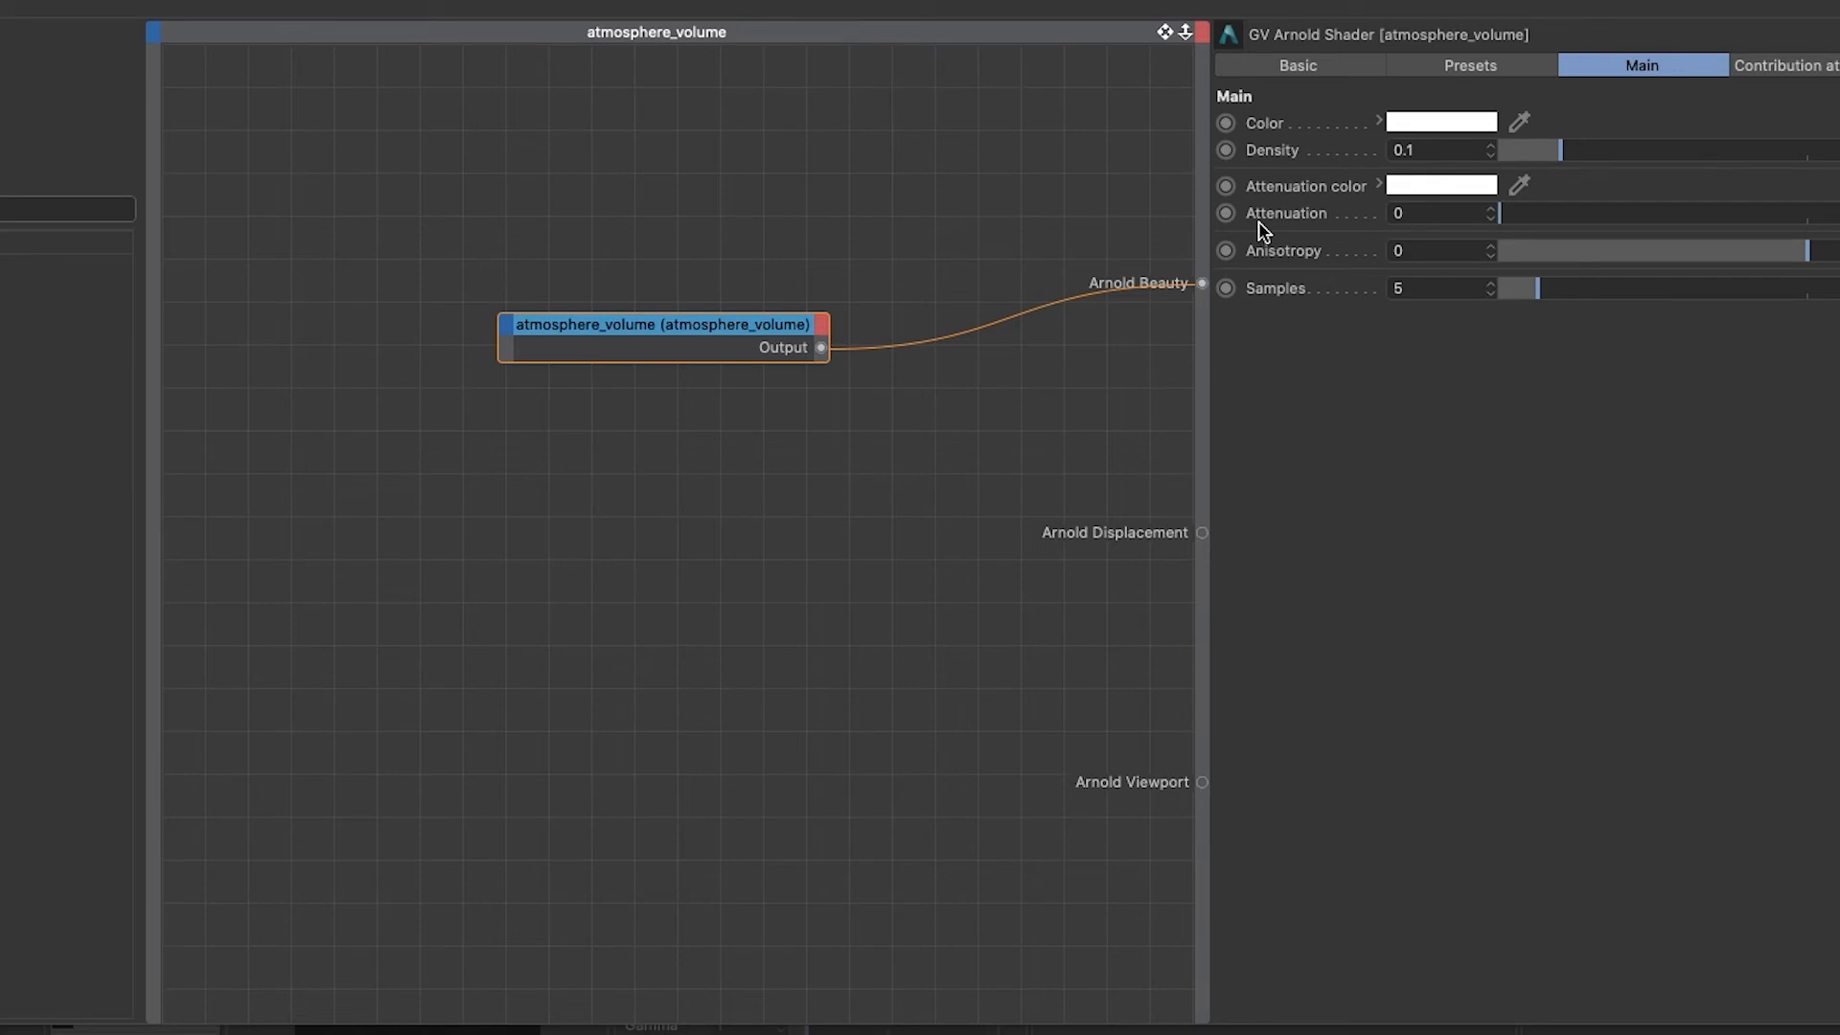
pyautogui.moveTo(1276, 269)
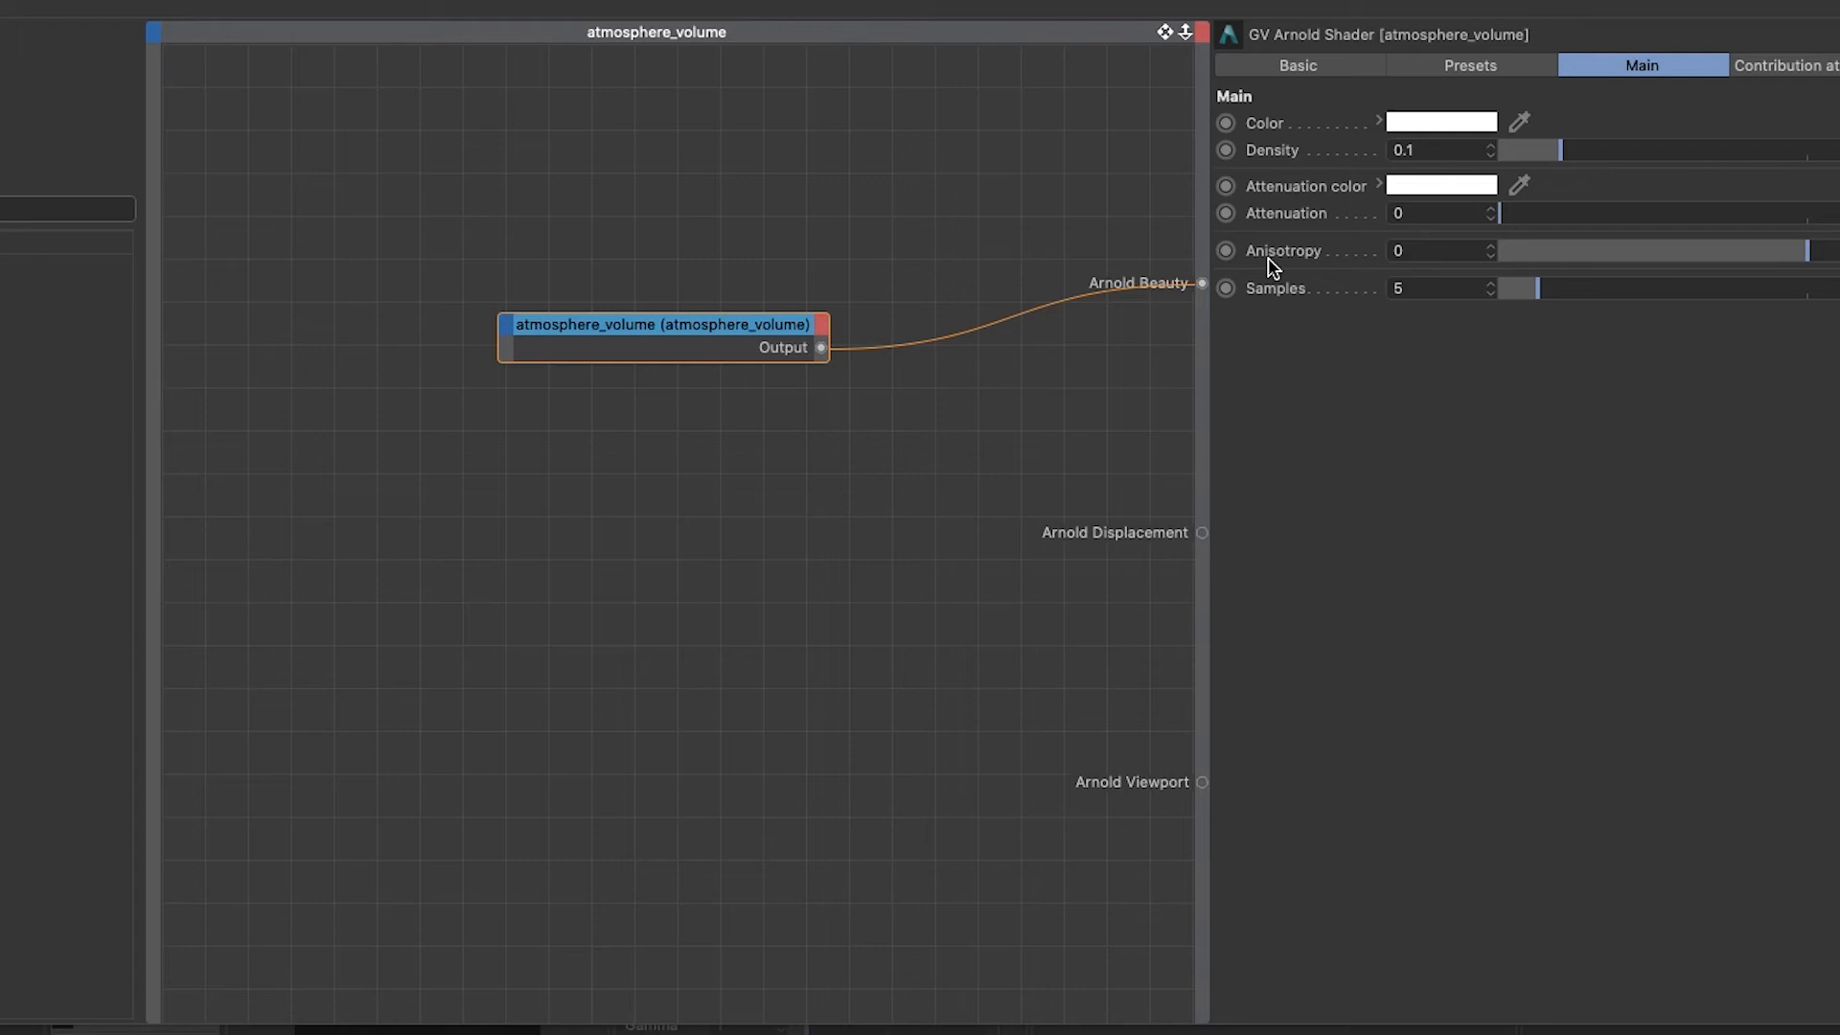
pyautogui.moveTo(1378, 132)
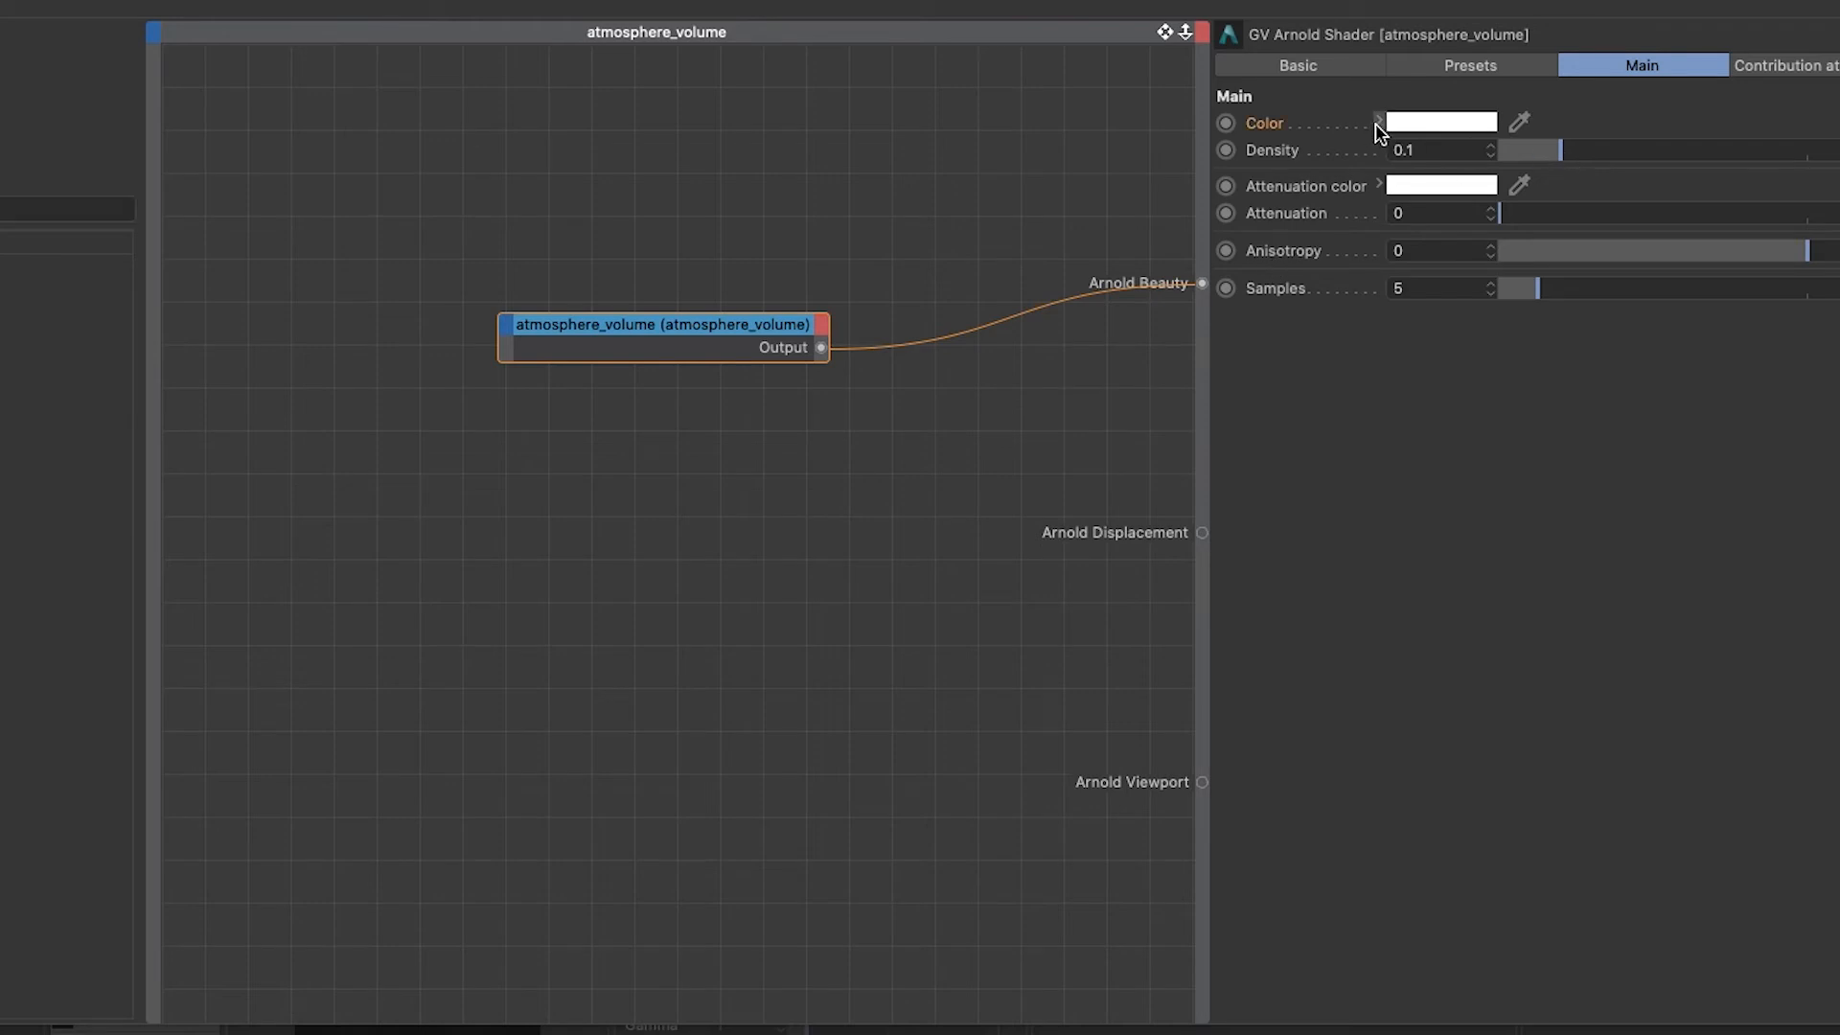
# - Give the atmosphere_volume colour hex ABCFD6 and Density 0.25
pyautogui.click(1380, 122)
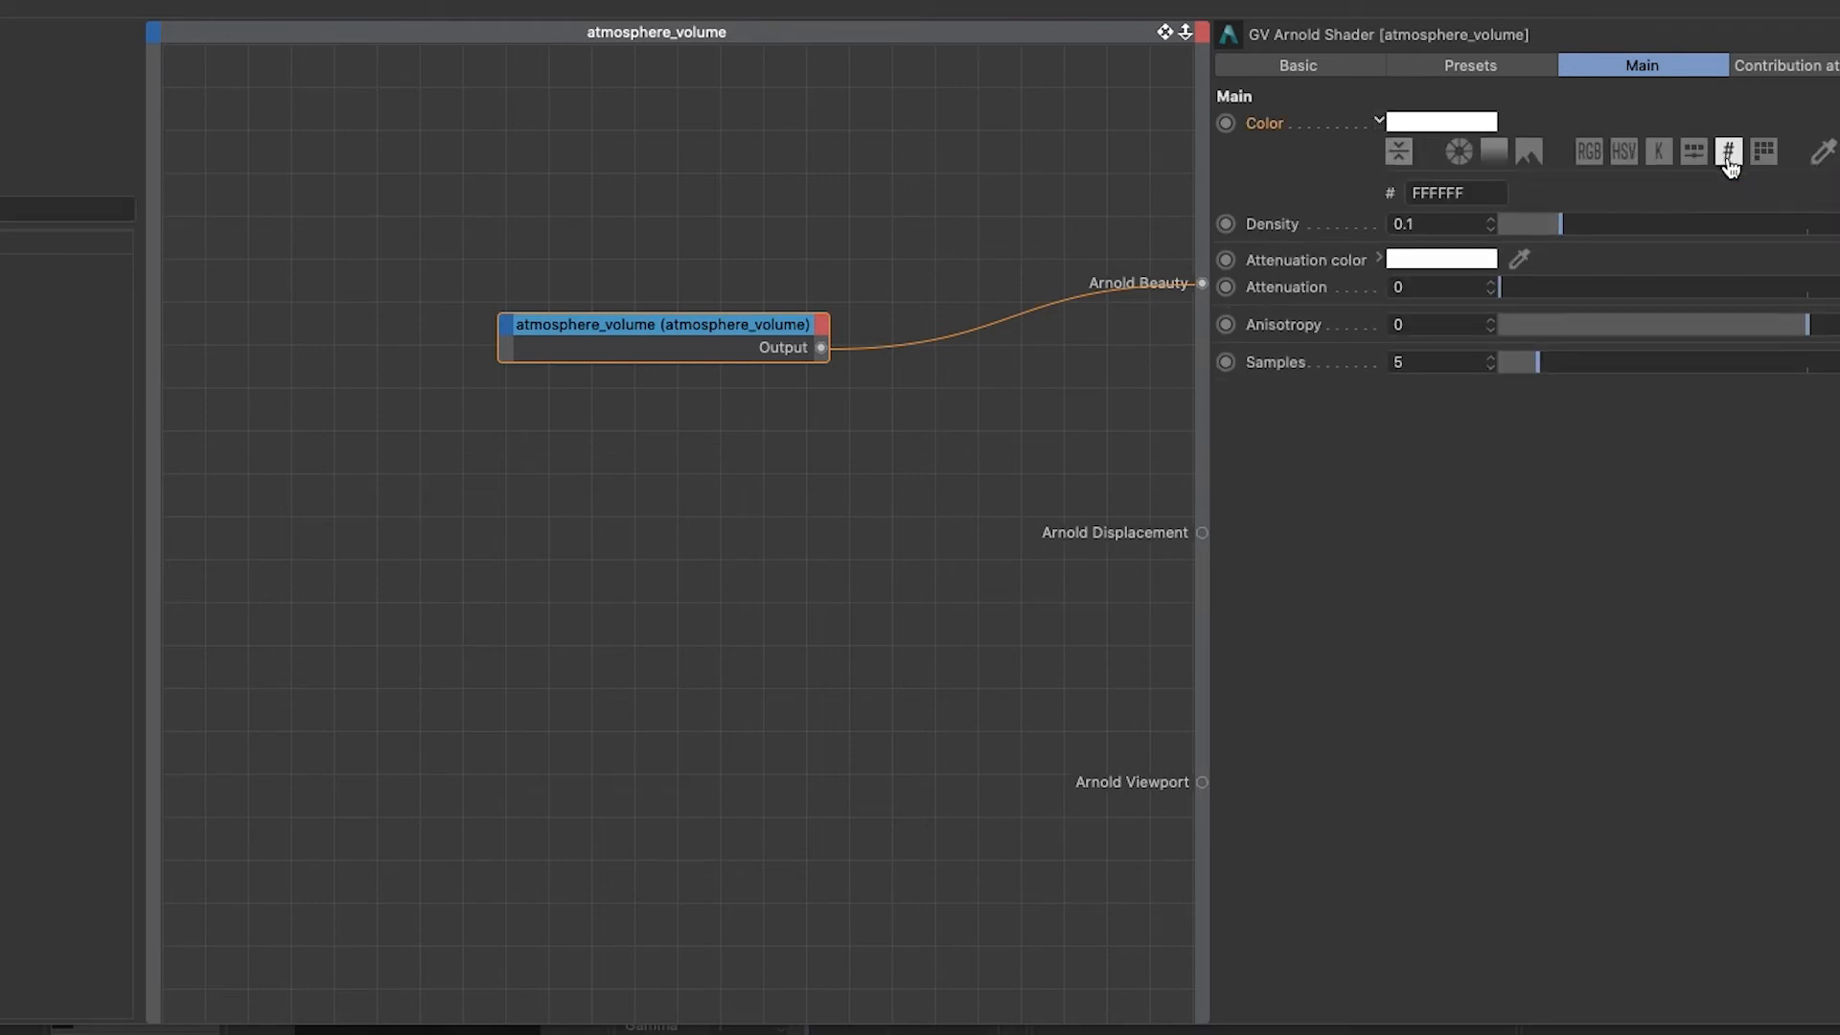
pyautogui.write('ABCFD6')
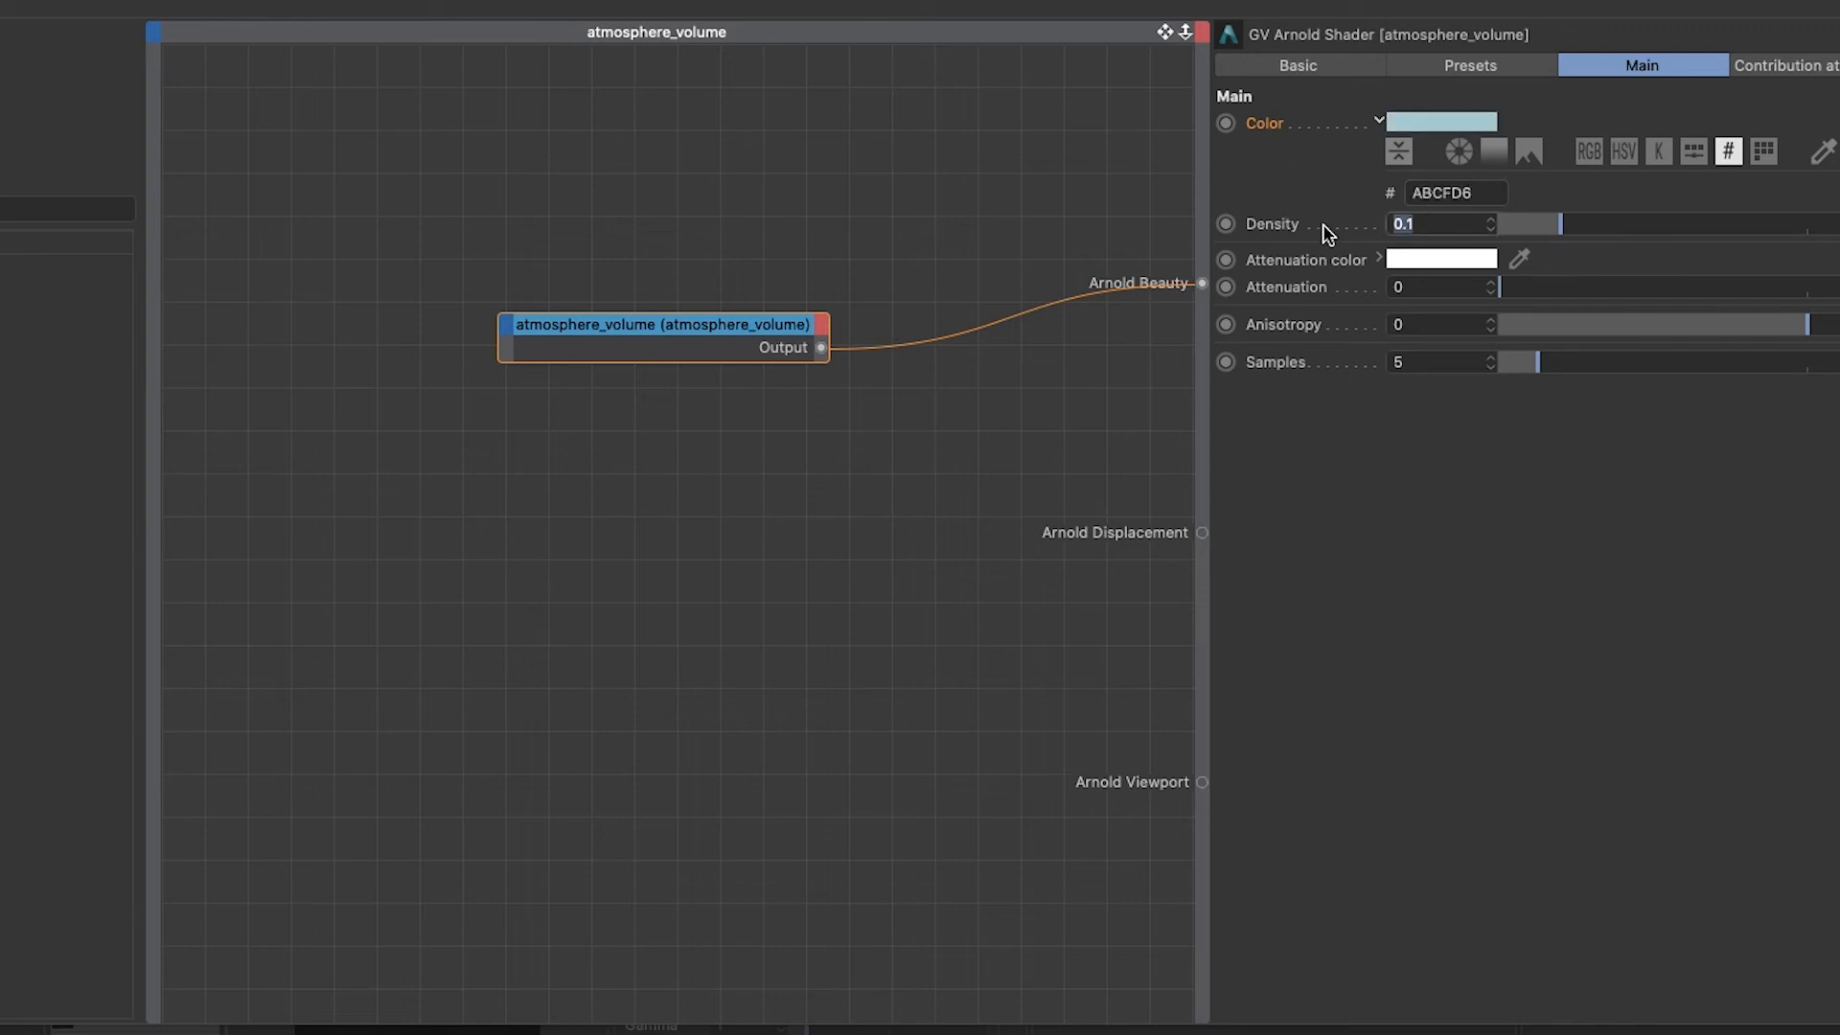
pyautogui.write('.25')
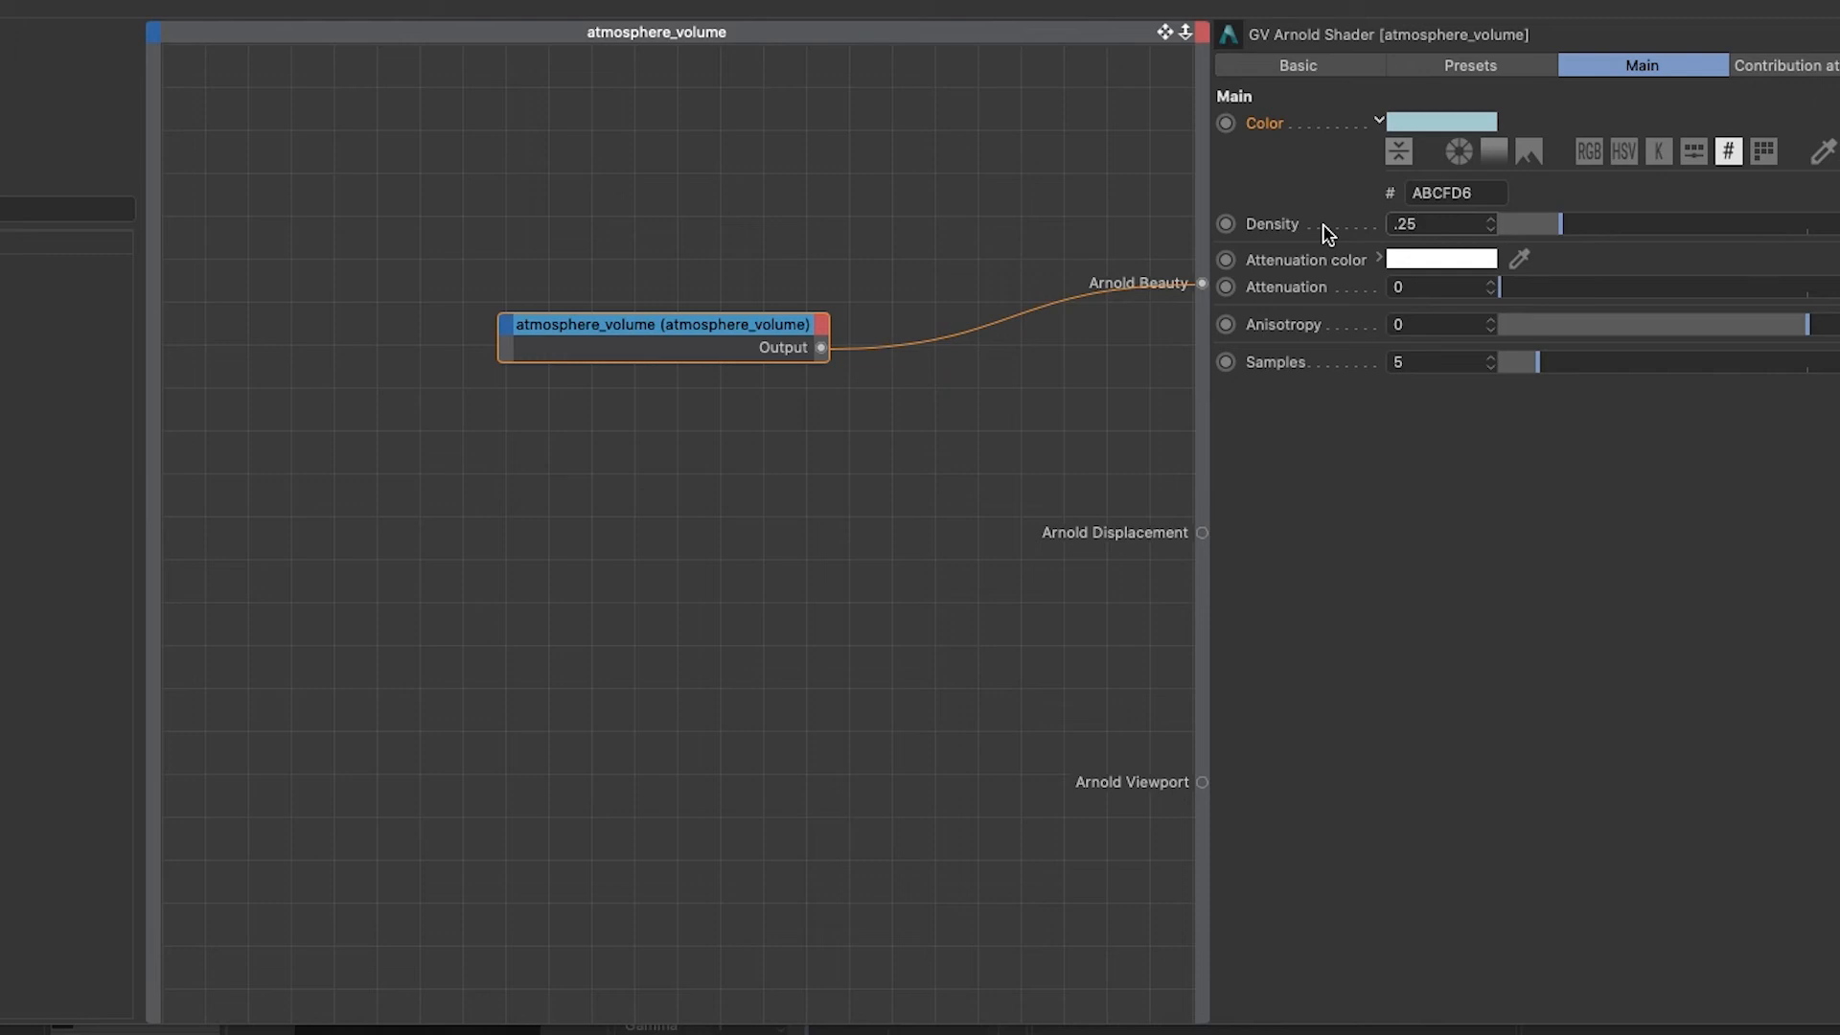
pyautogui.click(1441, 223)
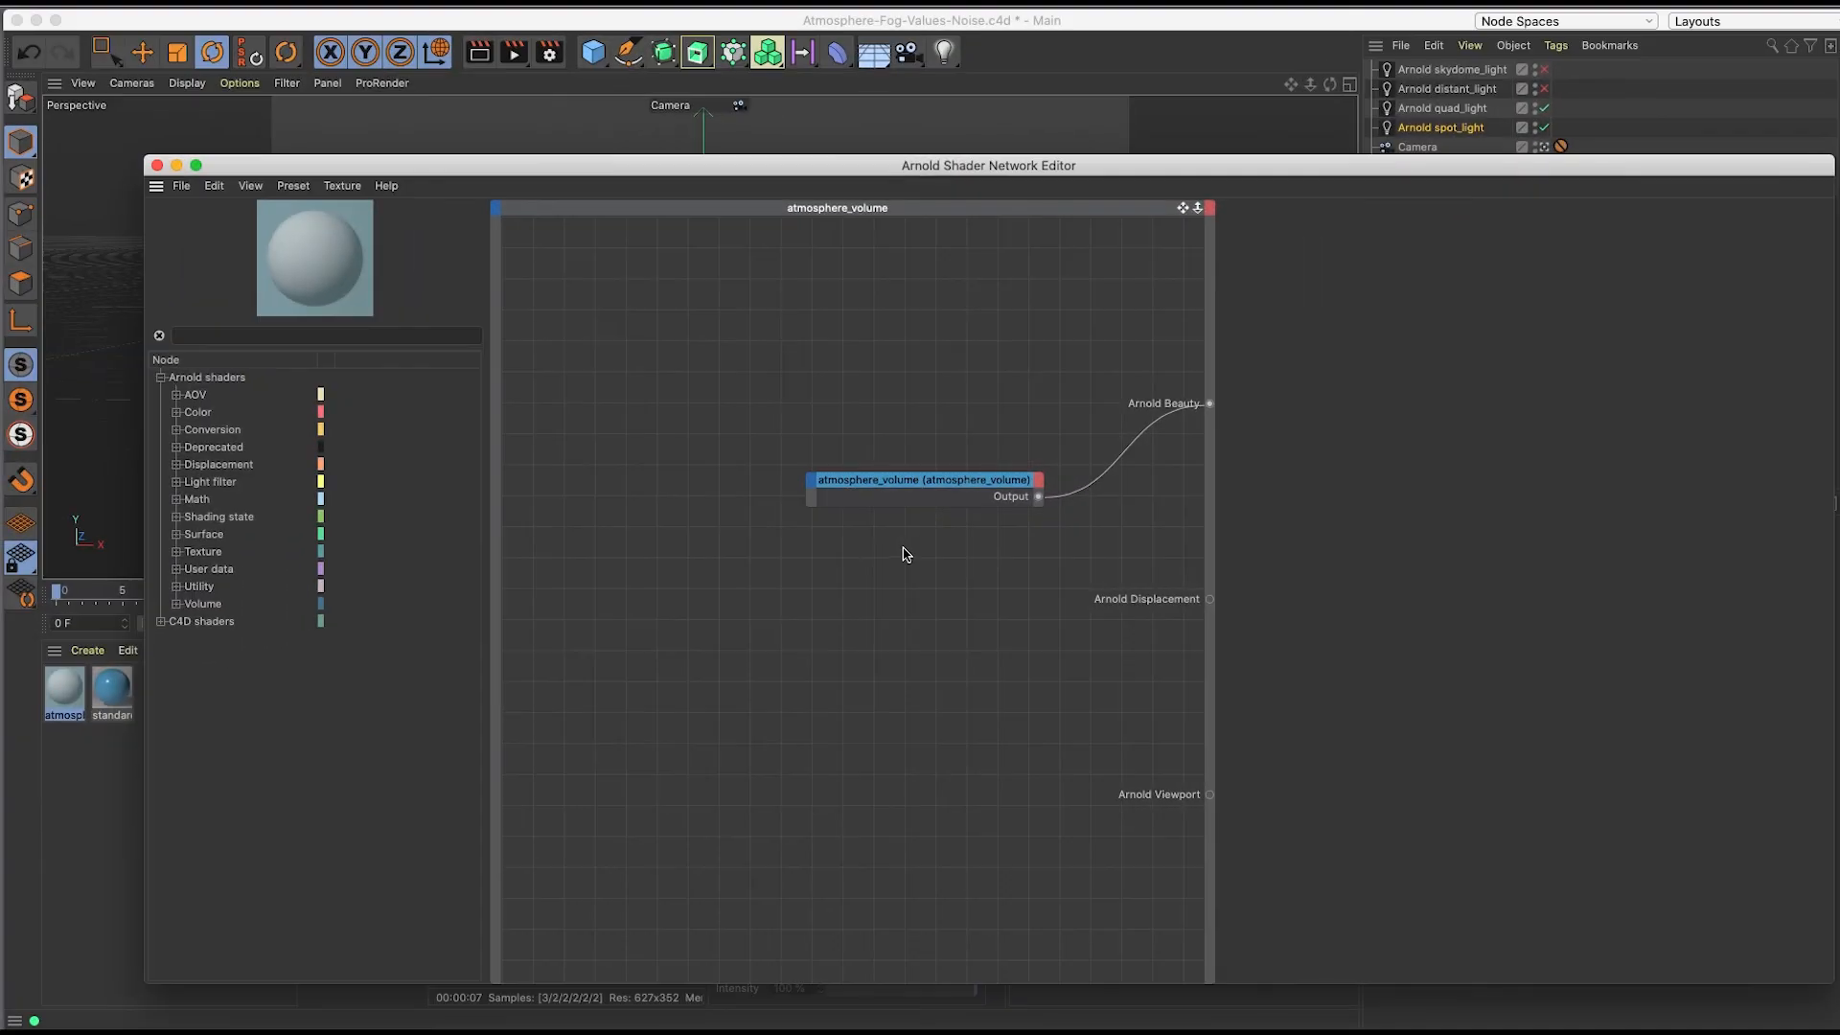
pyautogui.moveTo(514, 654)
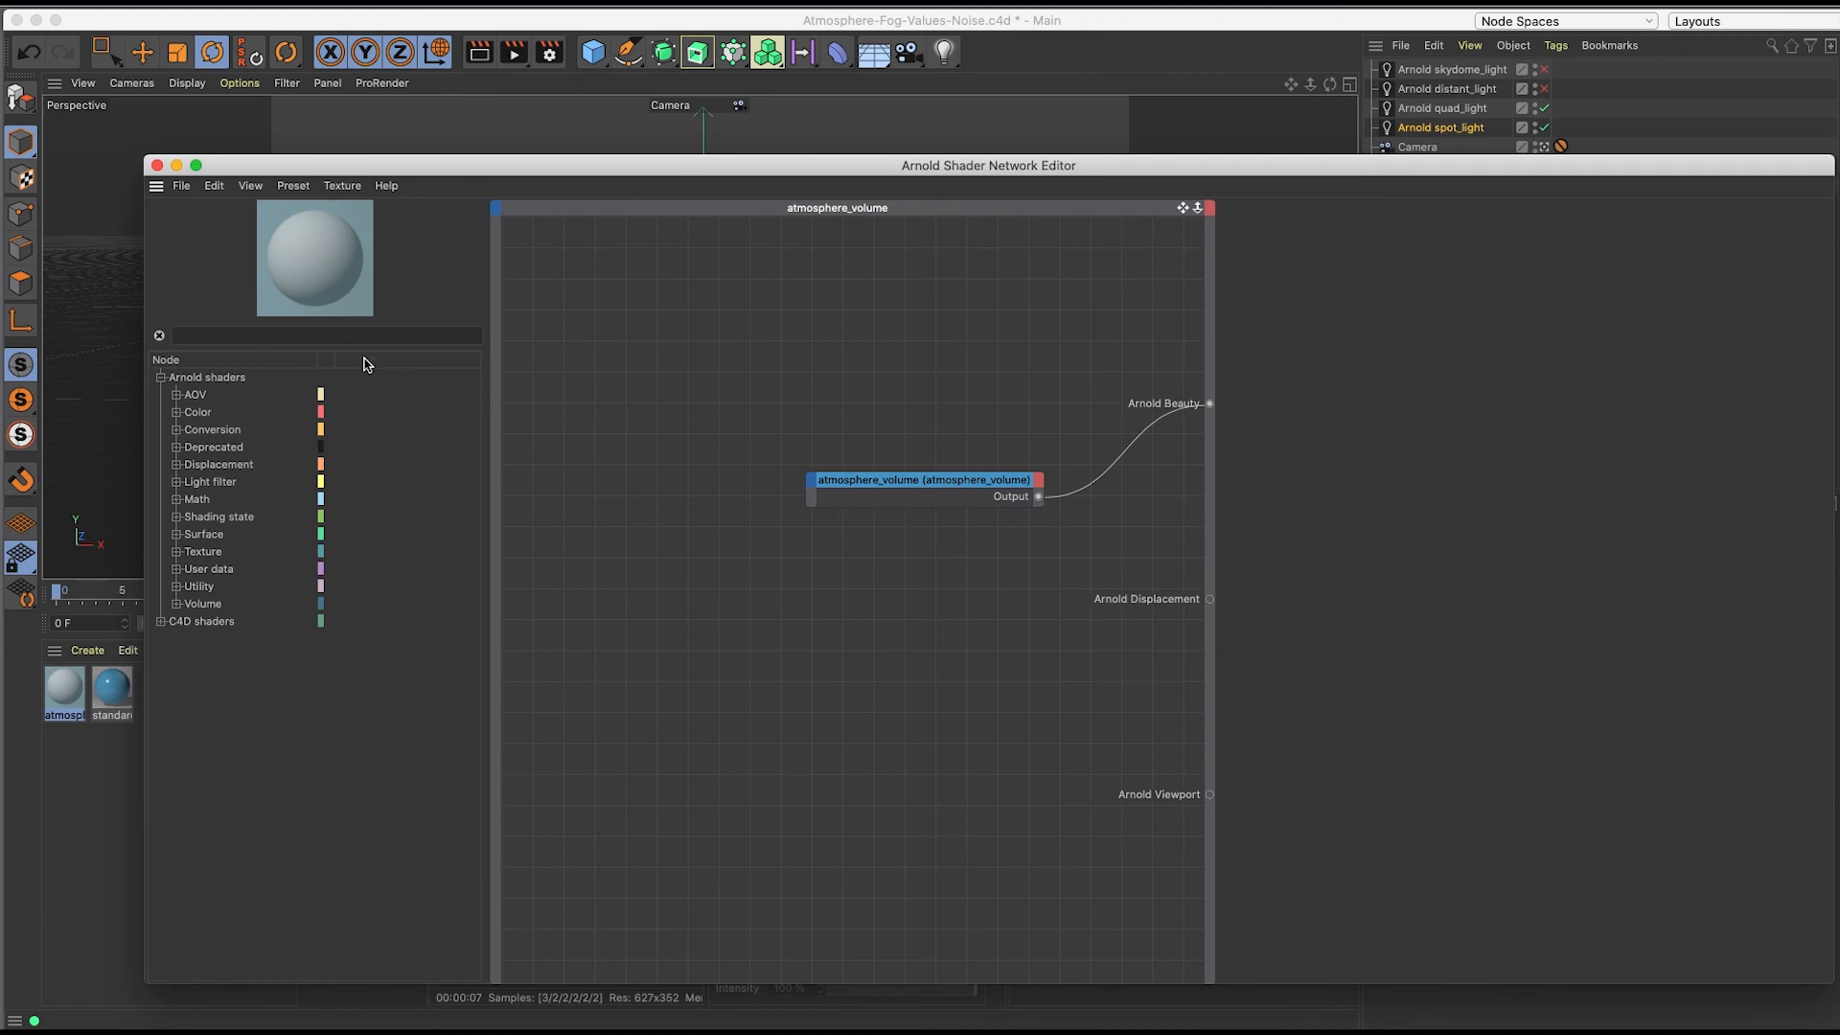
# - Add a C4D Noise shader and wire its Output into the atmosphere_volume Density input
pyautogui.write('noise')
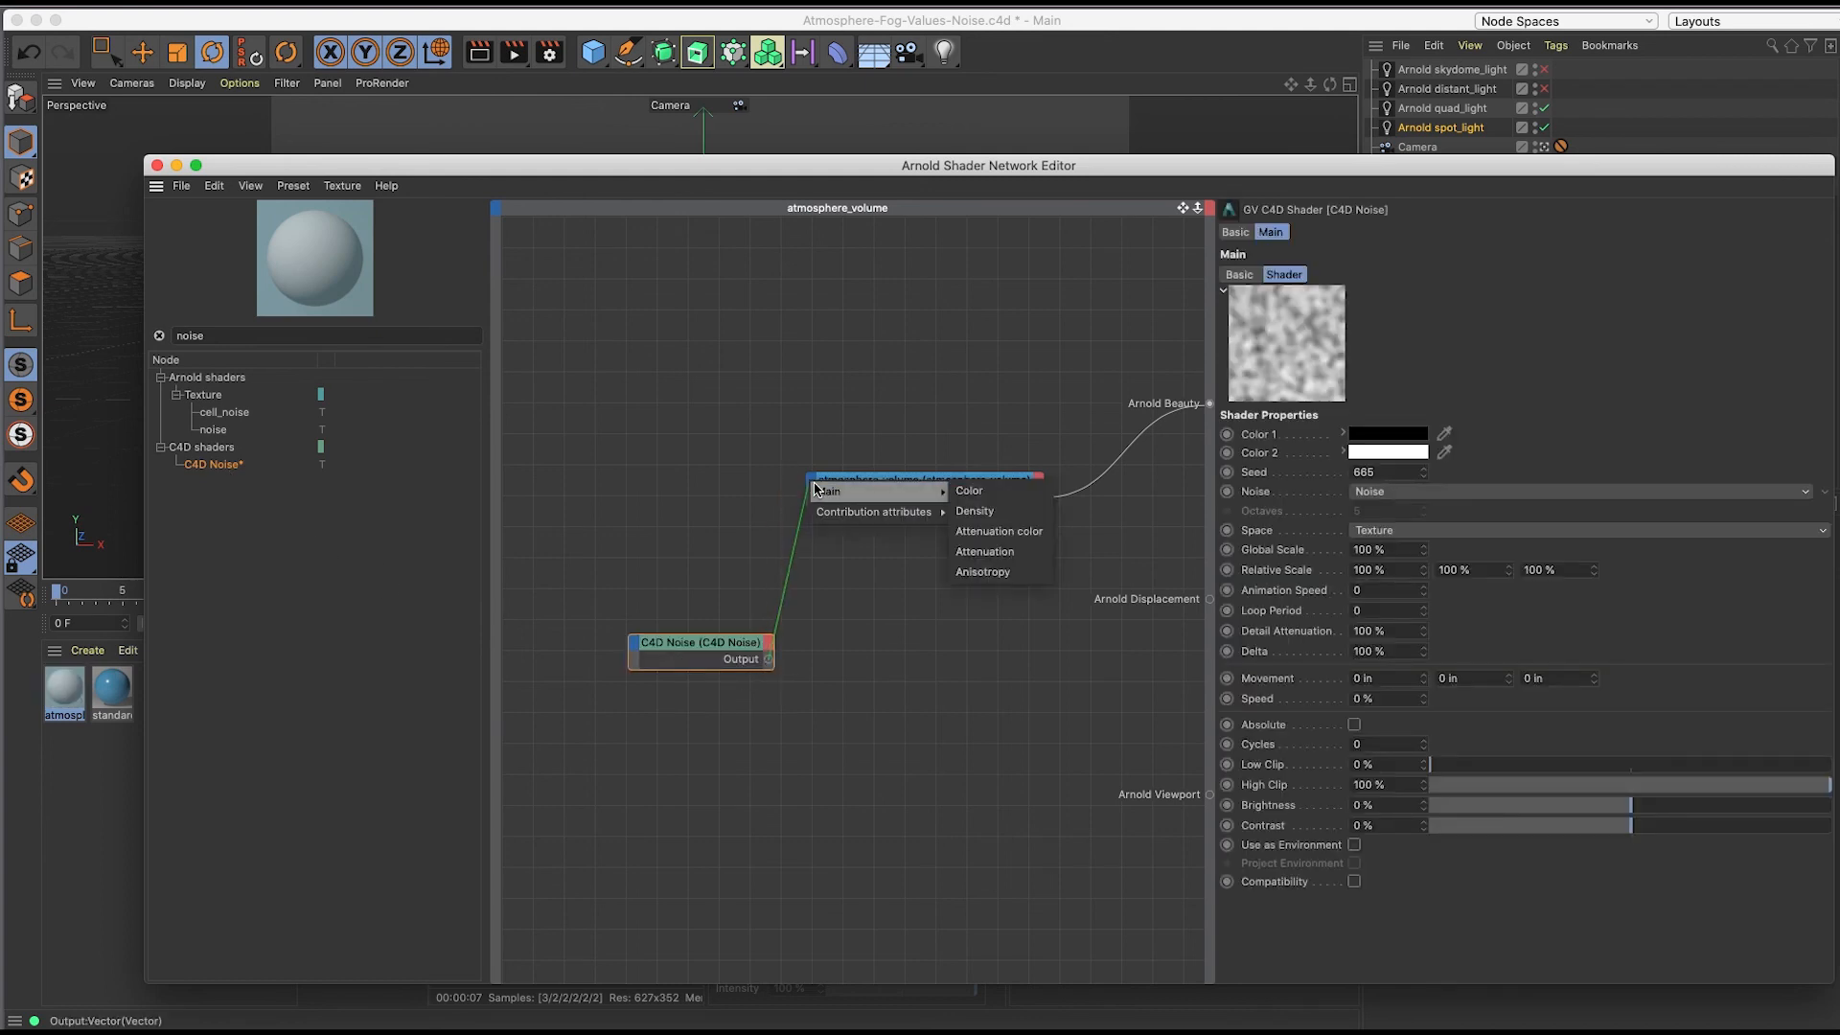
pyautogui.moveTo(976, 509)
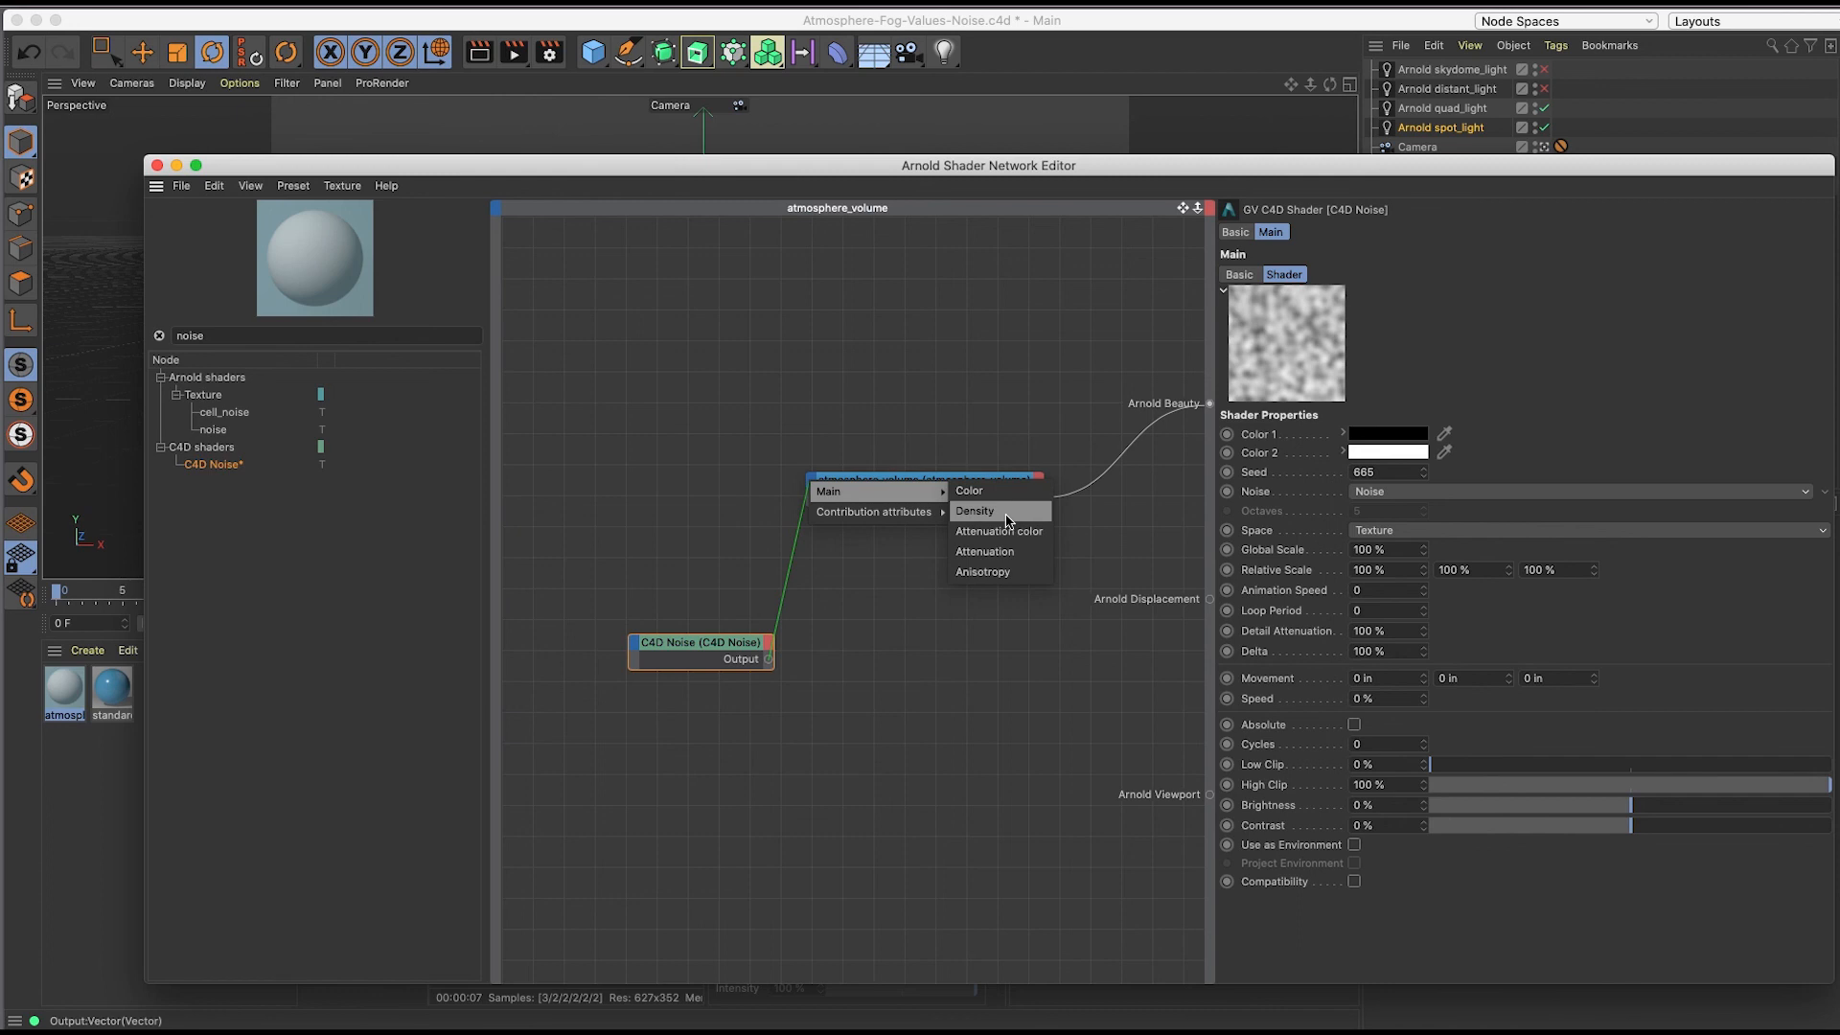
pyautogui.click(975, 510)
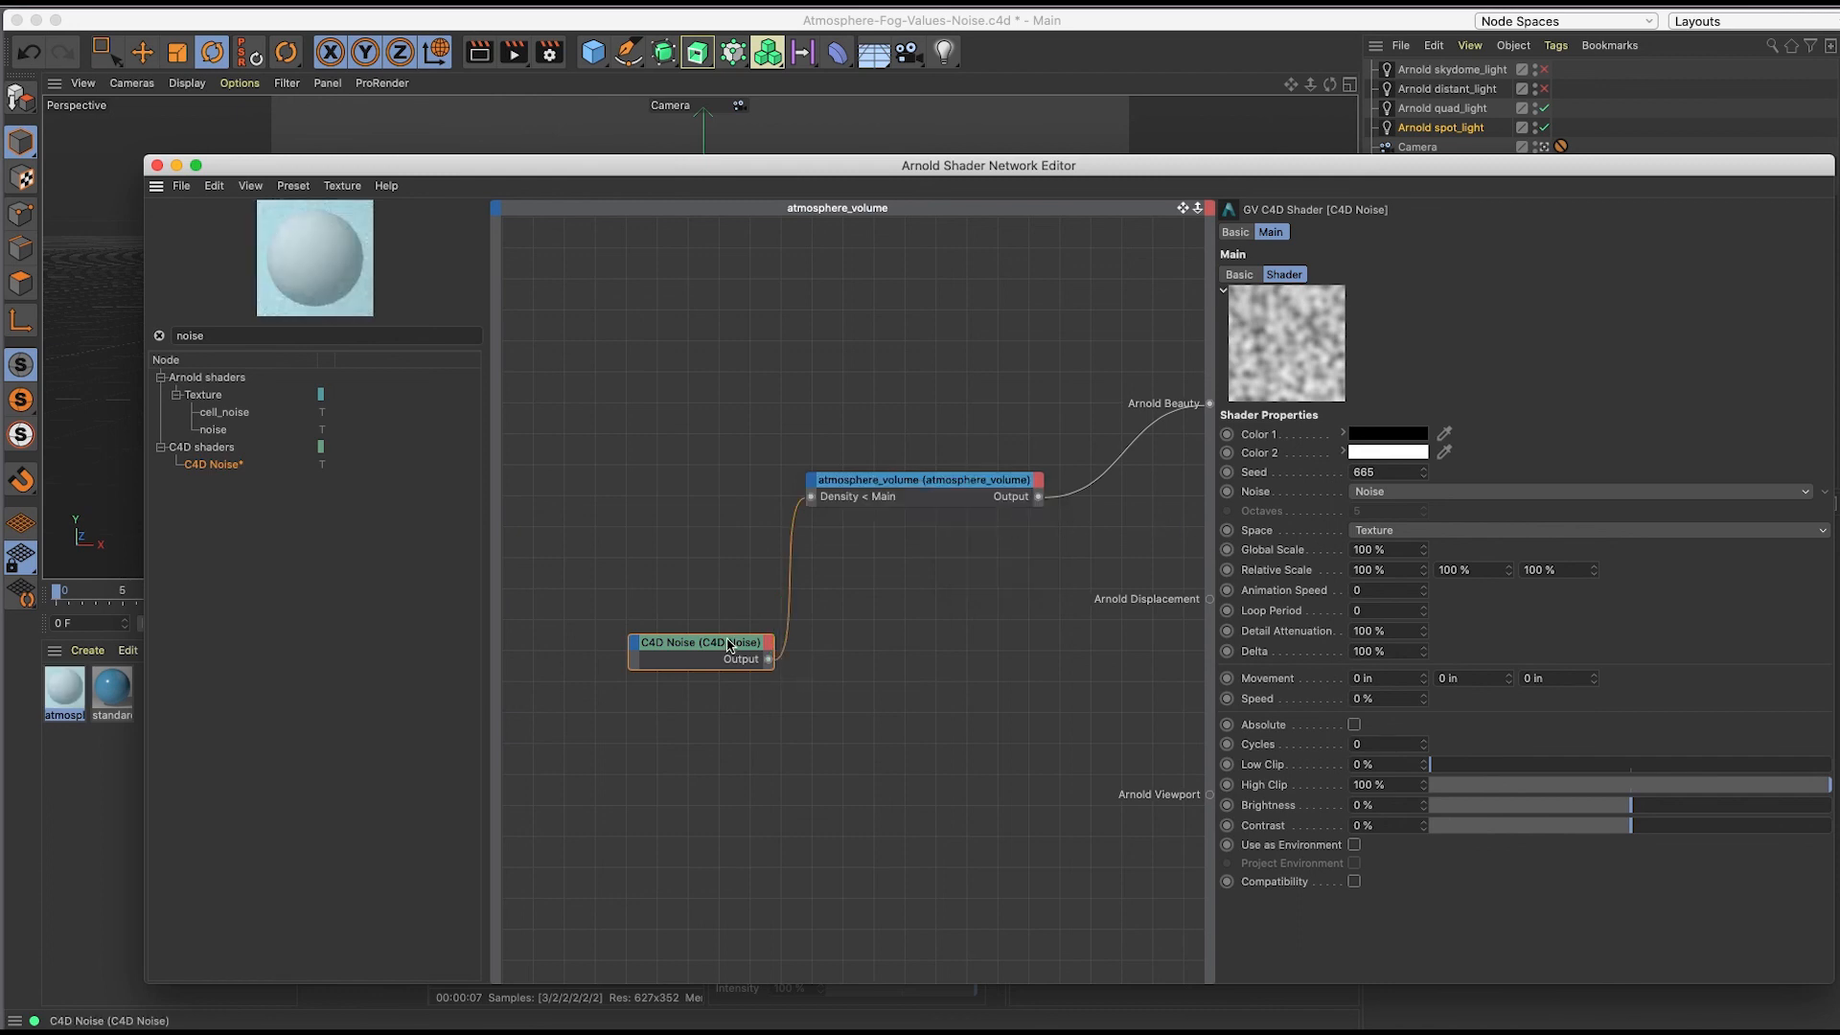